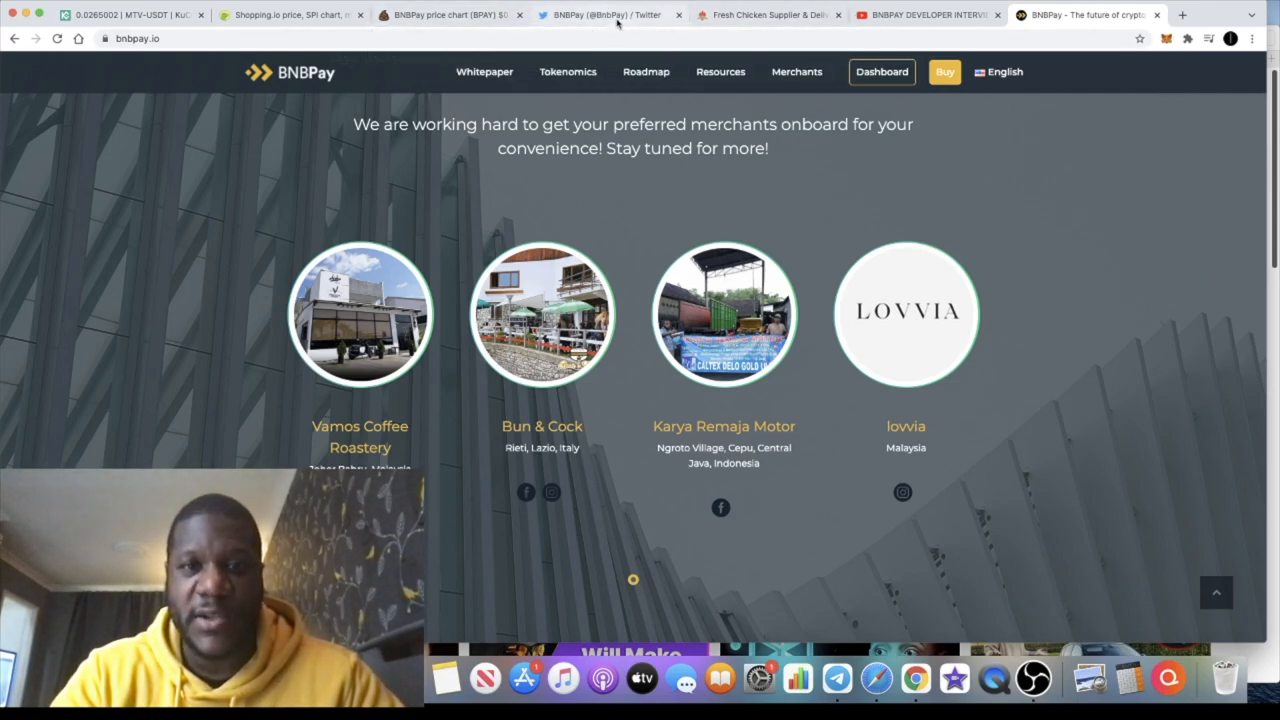
click(605, 14)
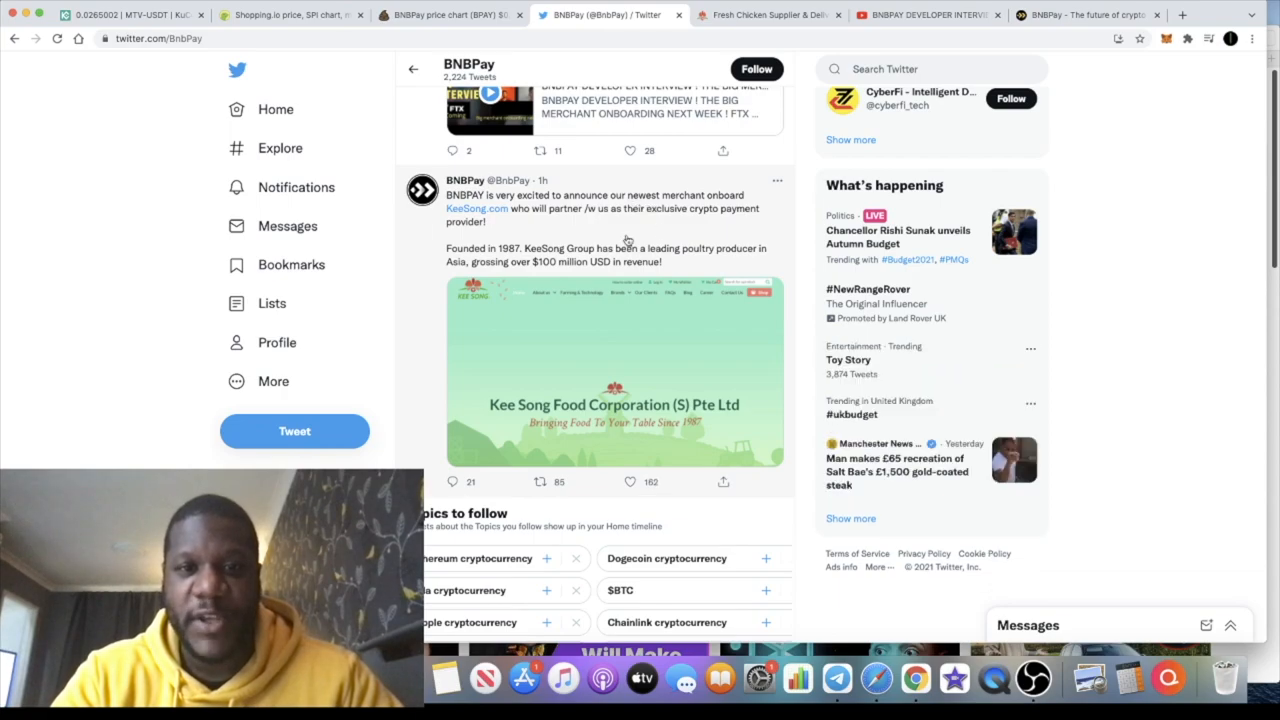
mouse_move(605, 200)
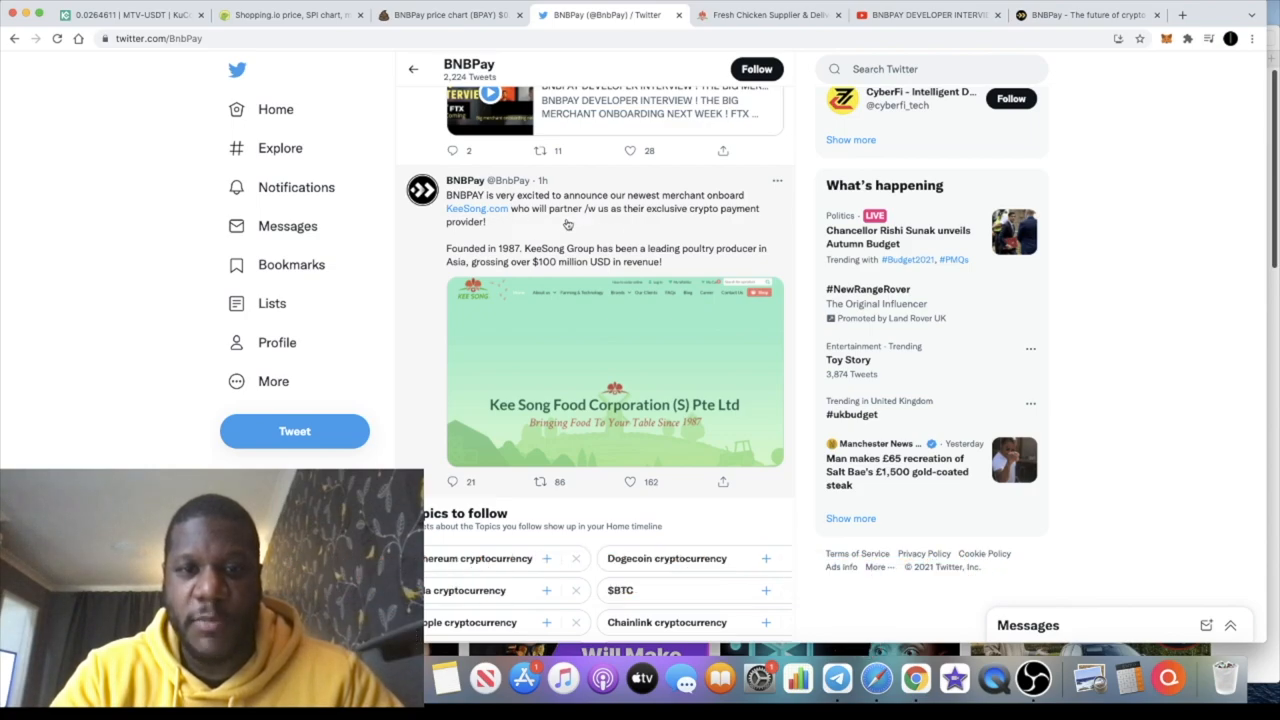
mouse_move(628, 228)
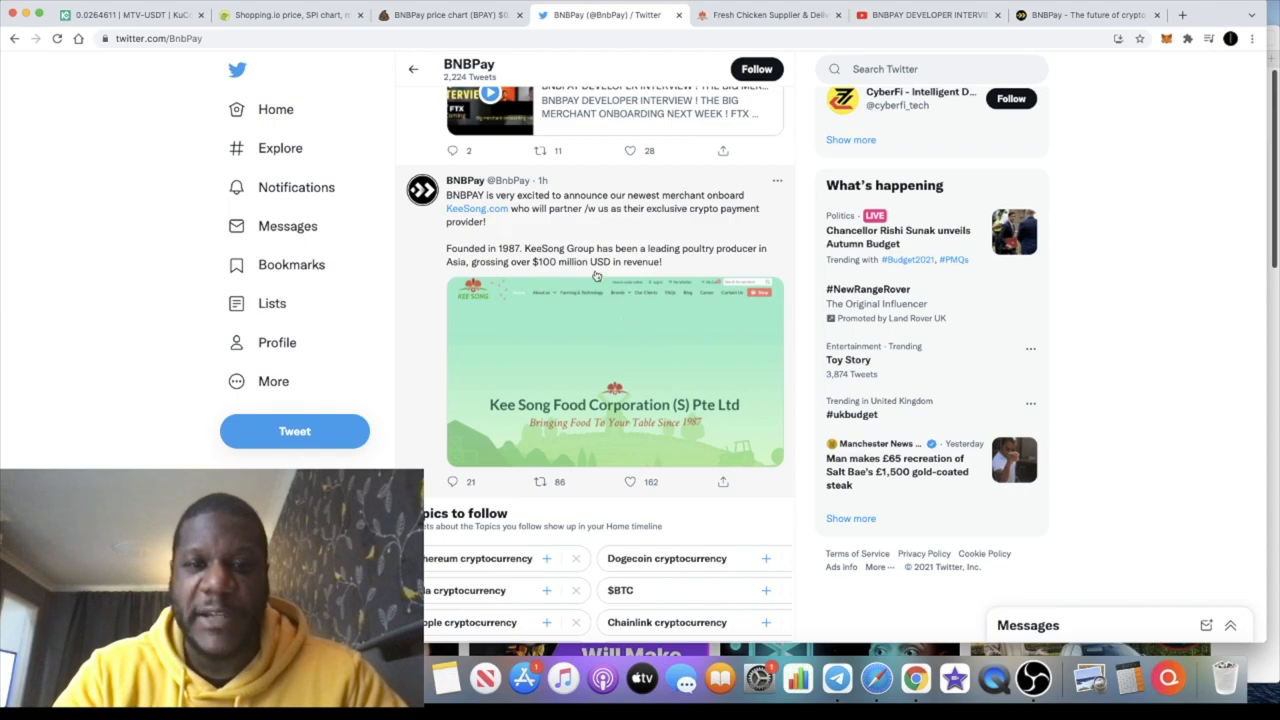
mouse_move(547, 278)
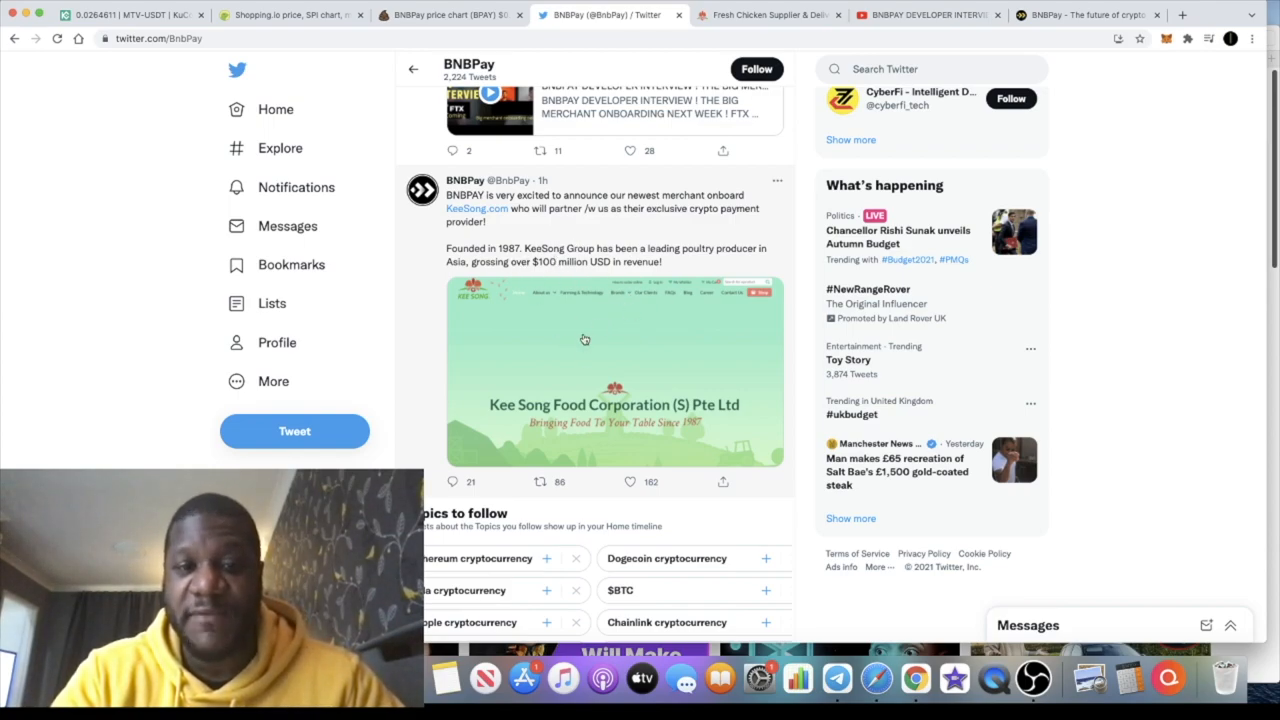
mouse_move(607, 331)
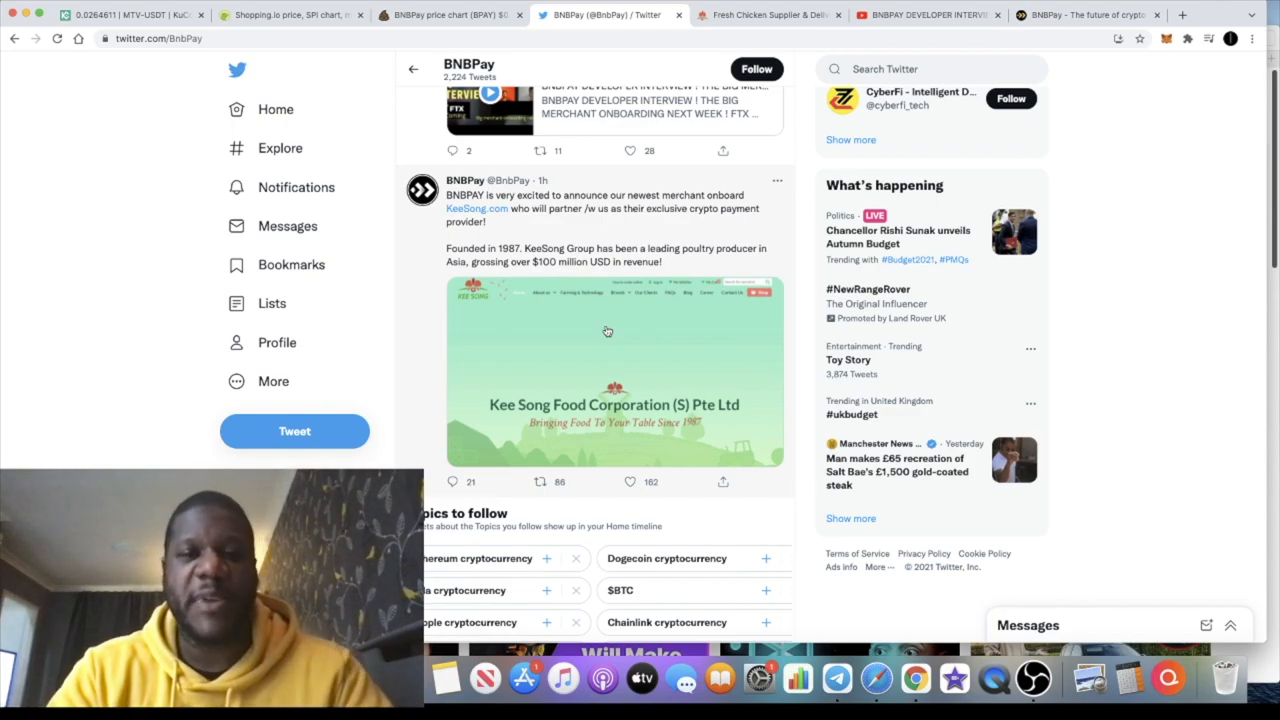
mouse_move(603, 393)
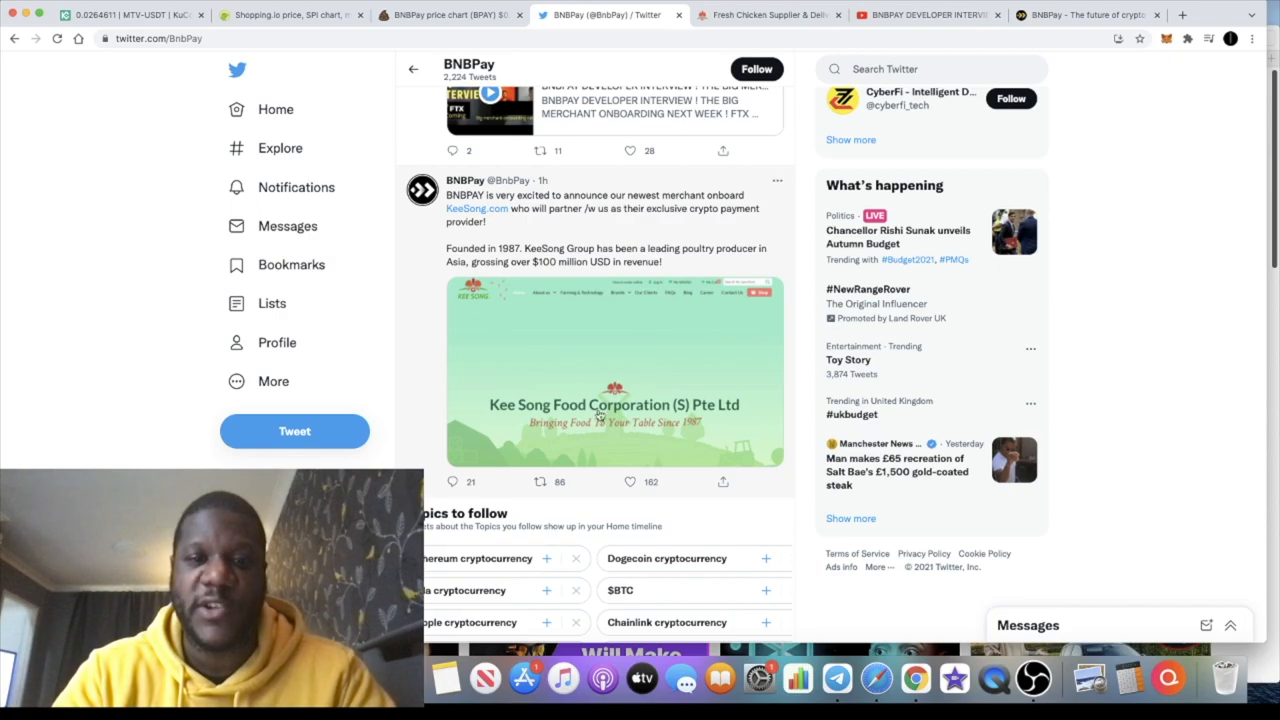
mouse_move(610, 410)
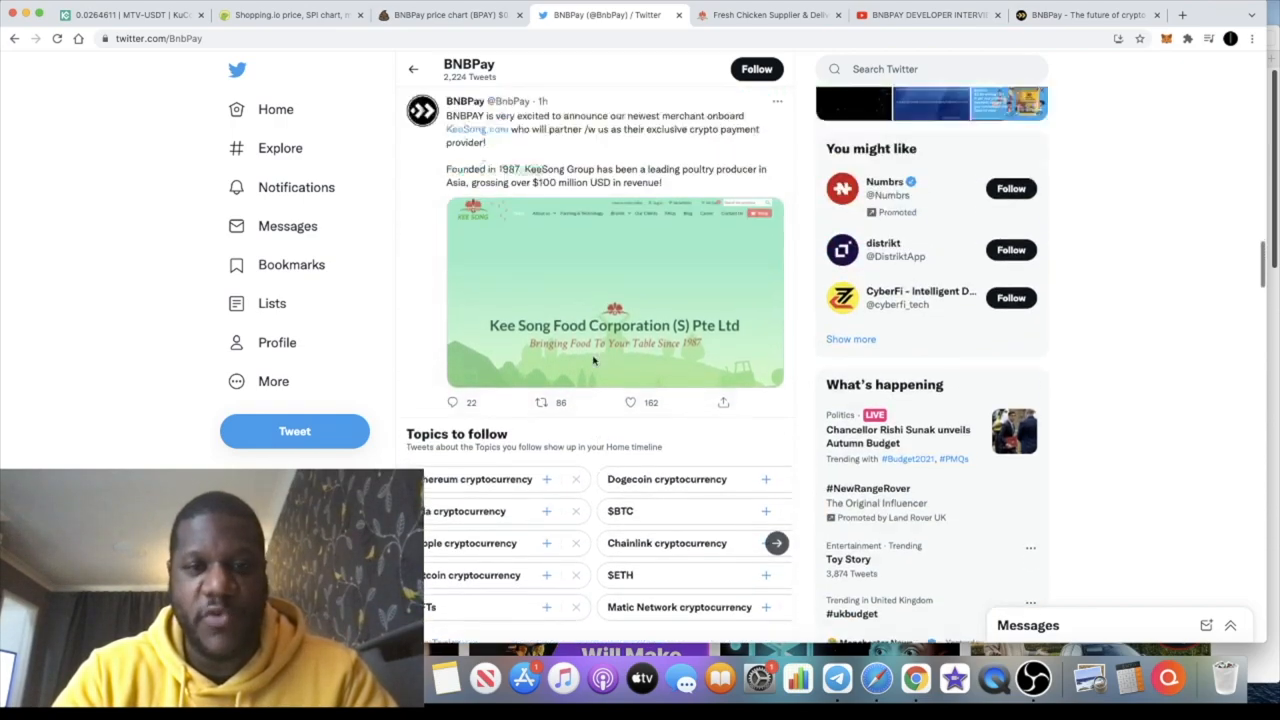
Retweet the Kee Song merchant announcement, then return to the BNBPay merchants page
scroll(up, 3)
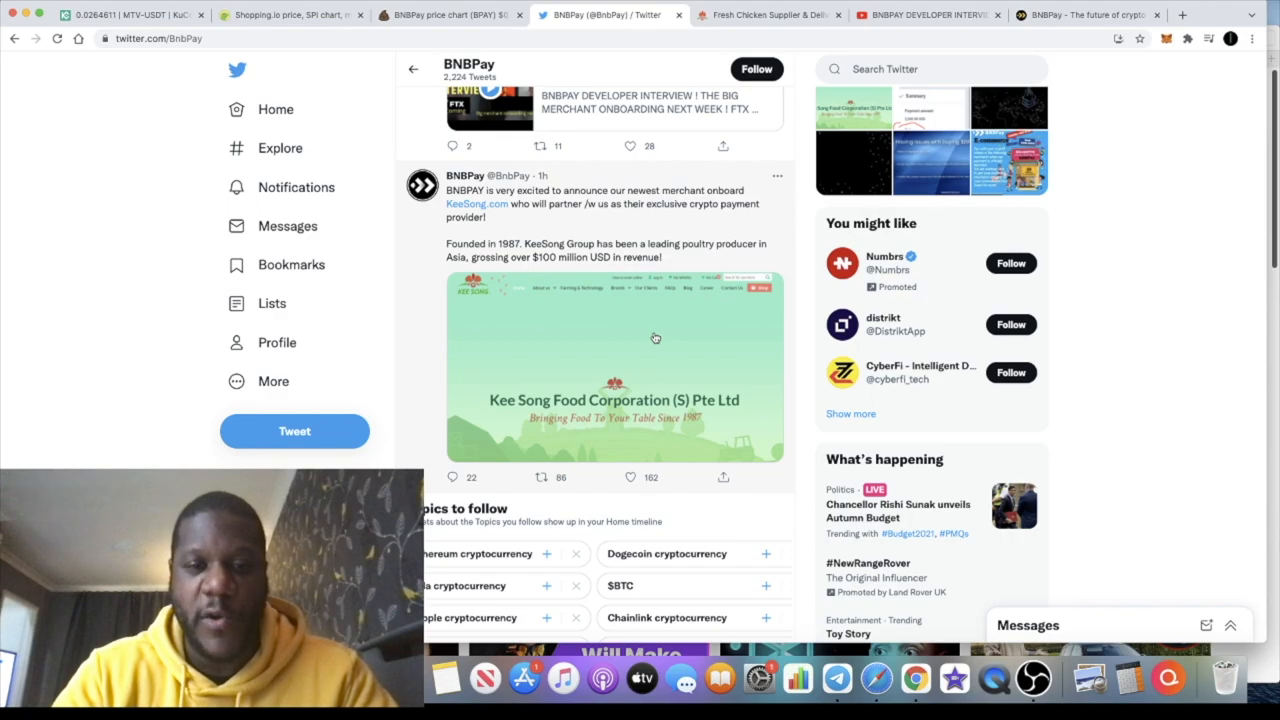
scroll(down, 3)
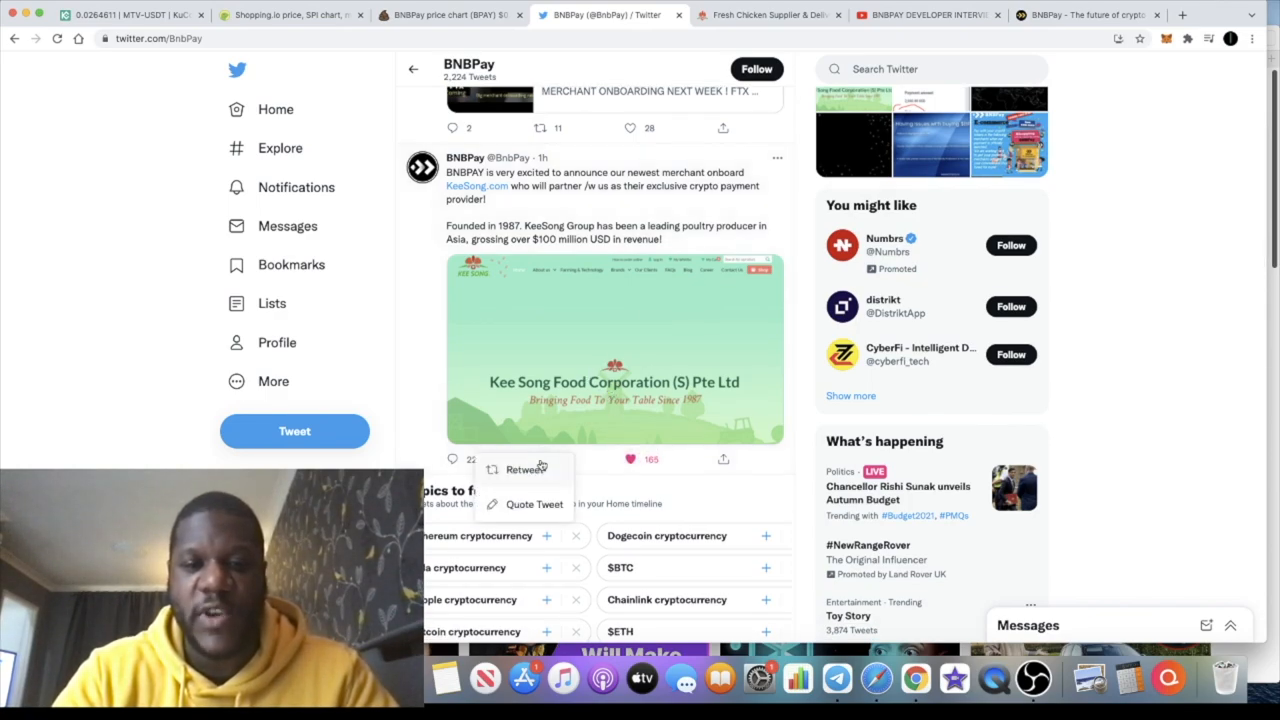
click(524, 469)
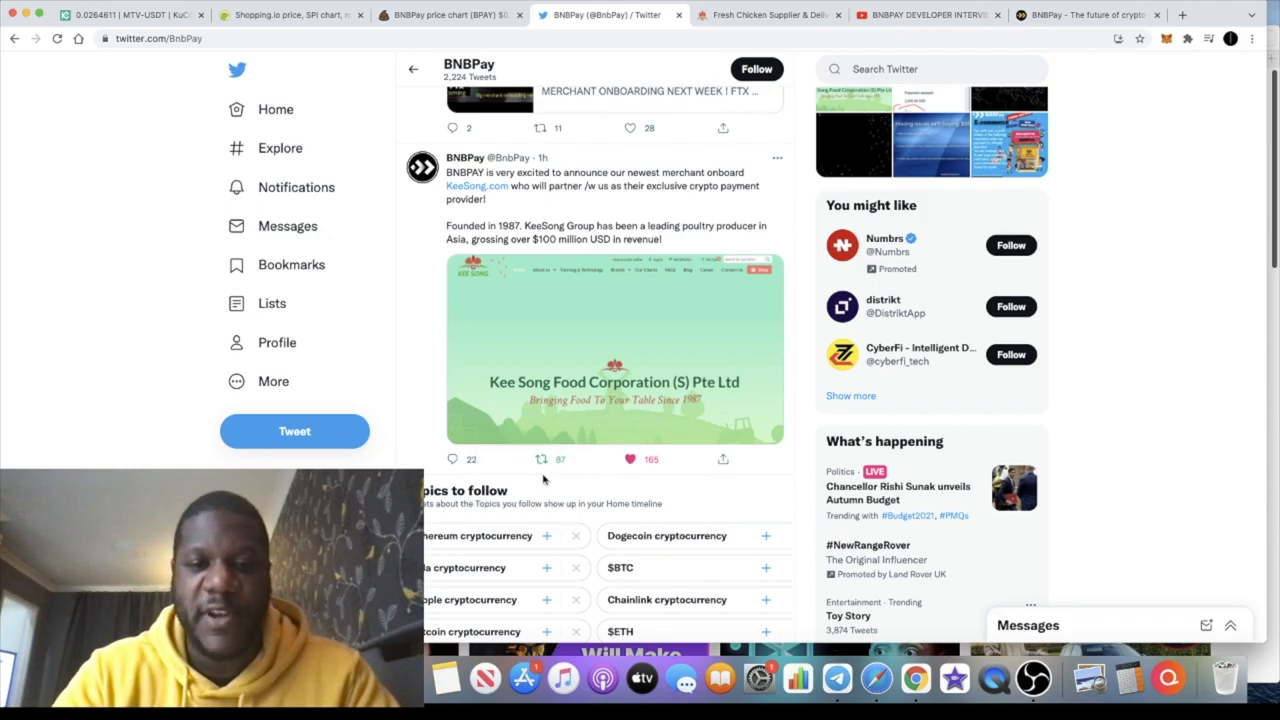
click(540, 459)
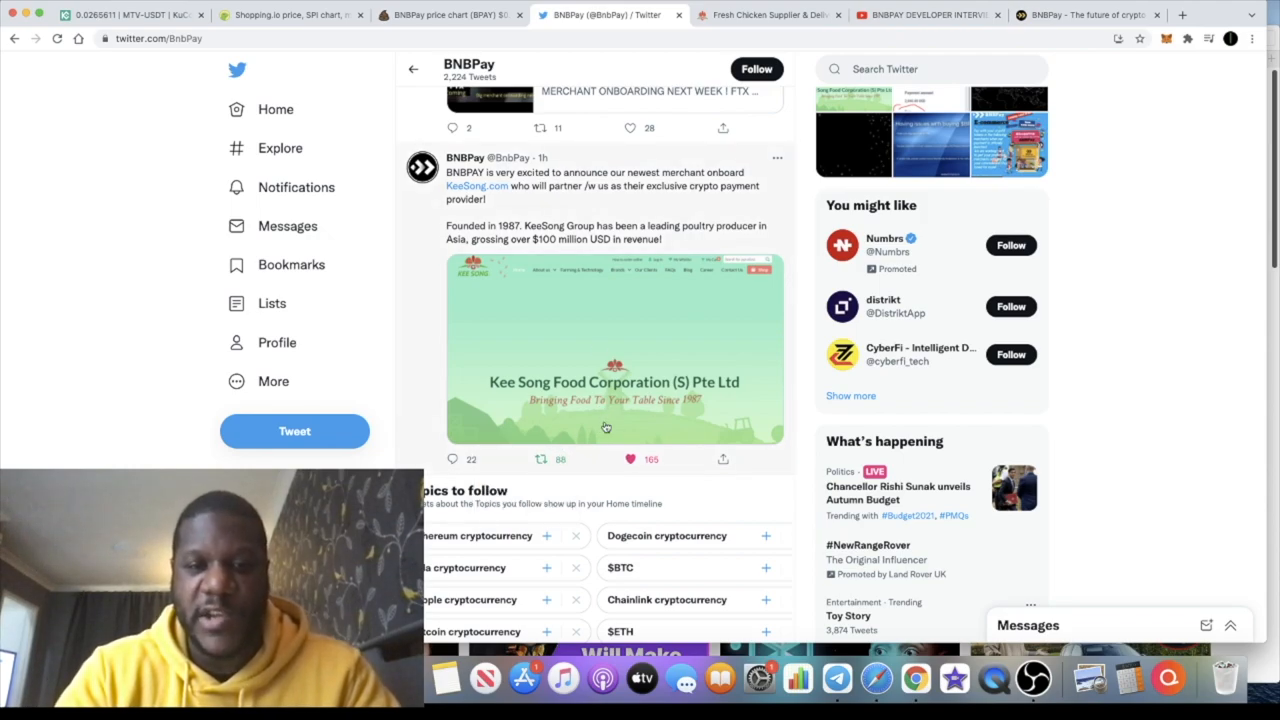
mouse_move(588, 321)
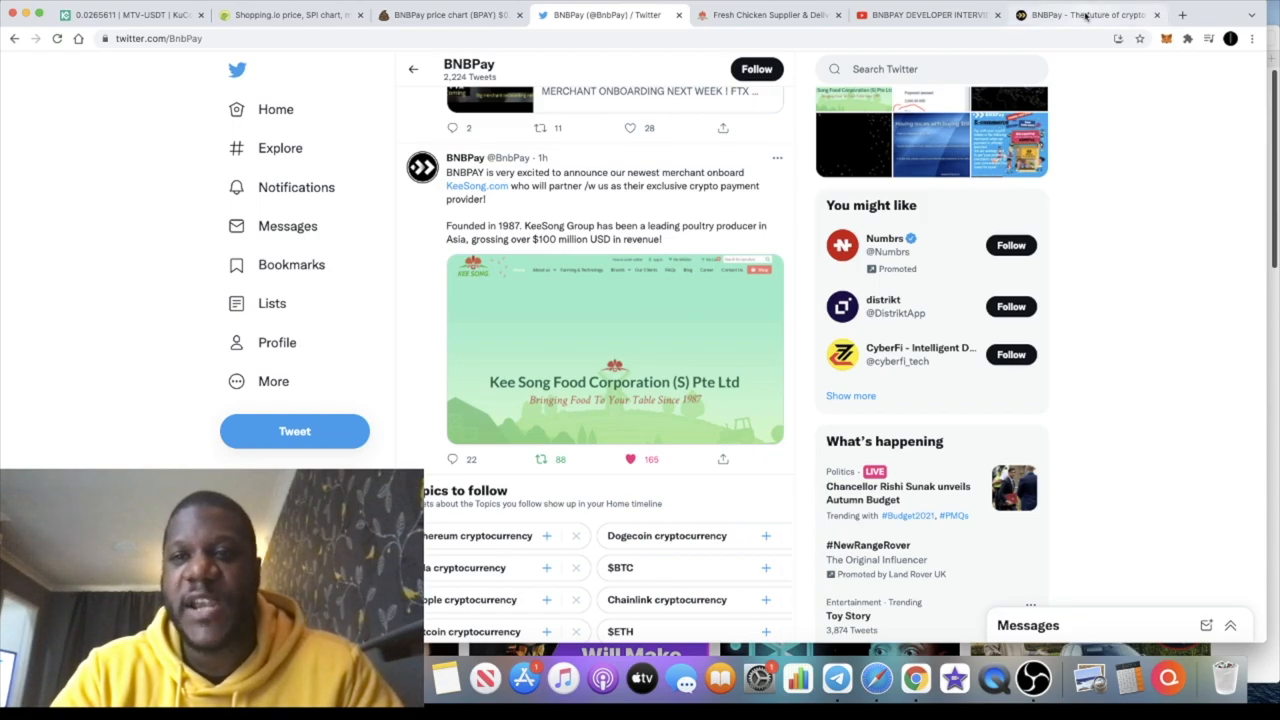
click(1085, 15)
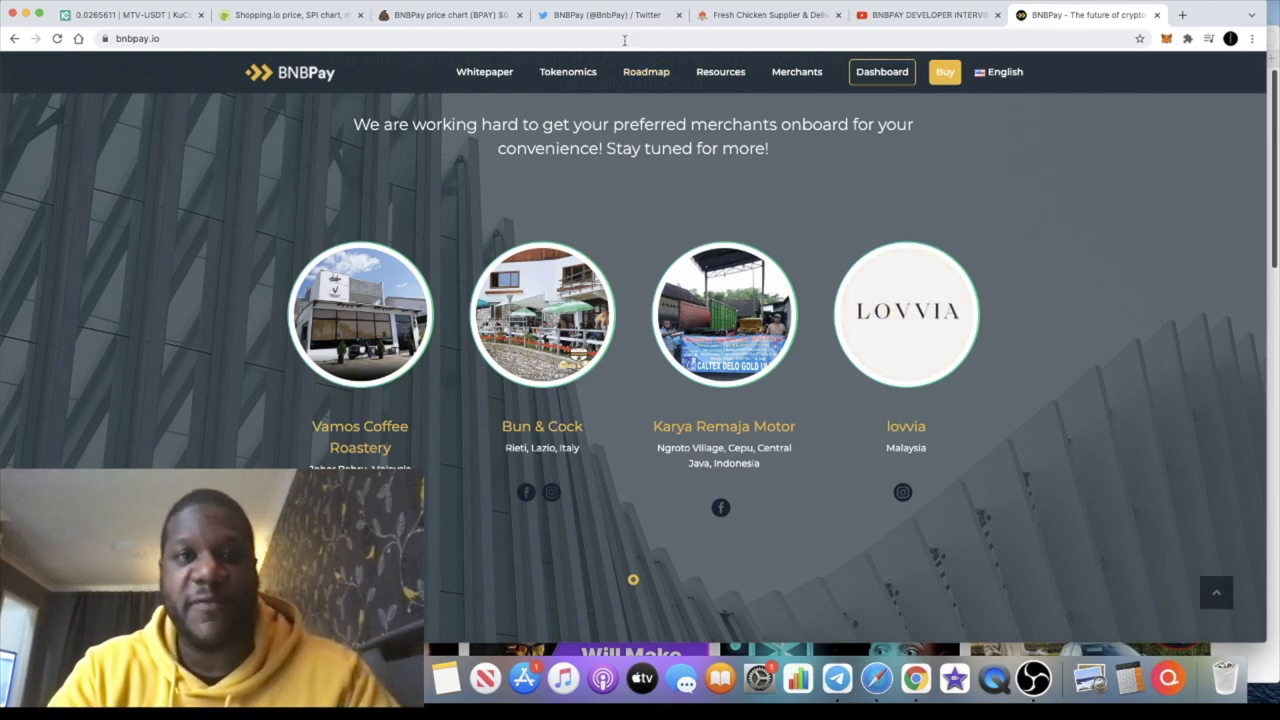
Switch to the PooCoin BPAY/BNB price chart, trading near $0.0197
click(450, 14)
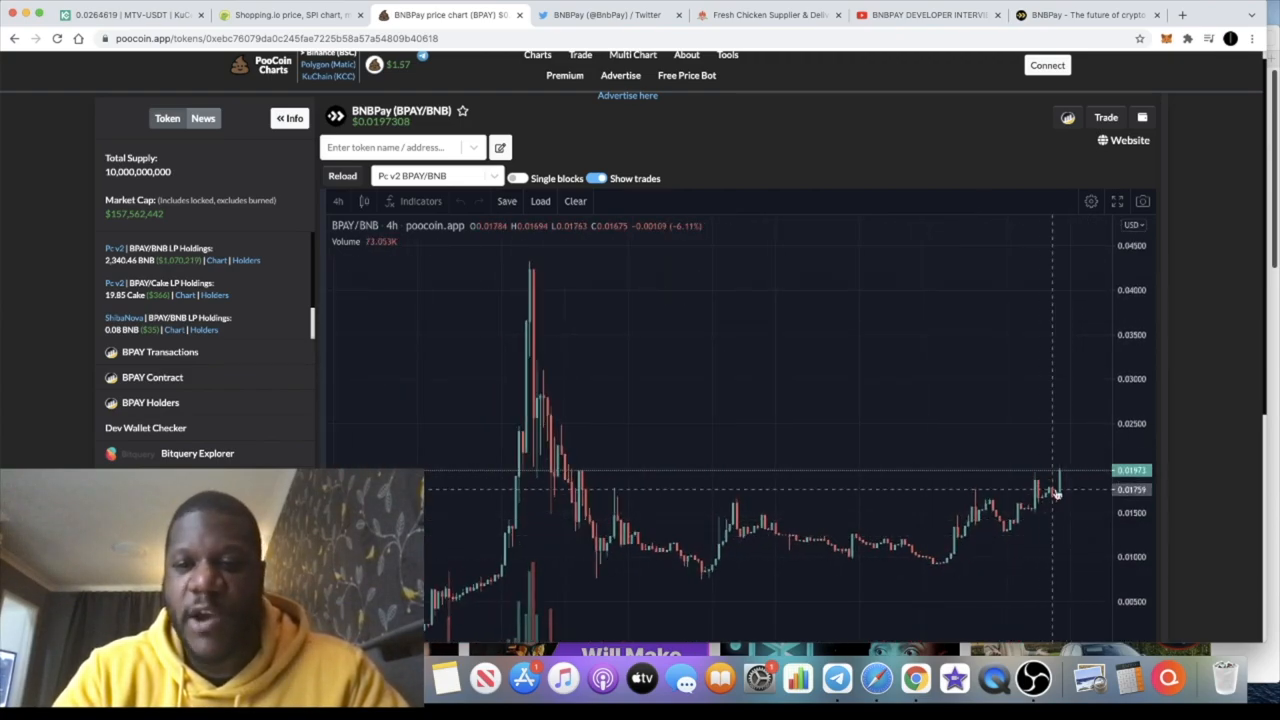
mouse_move(988, 475)
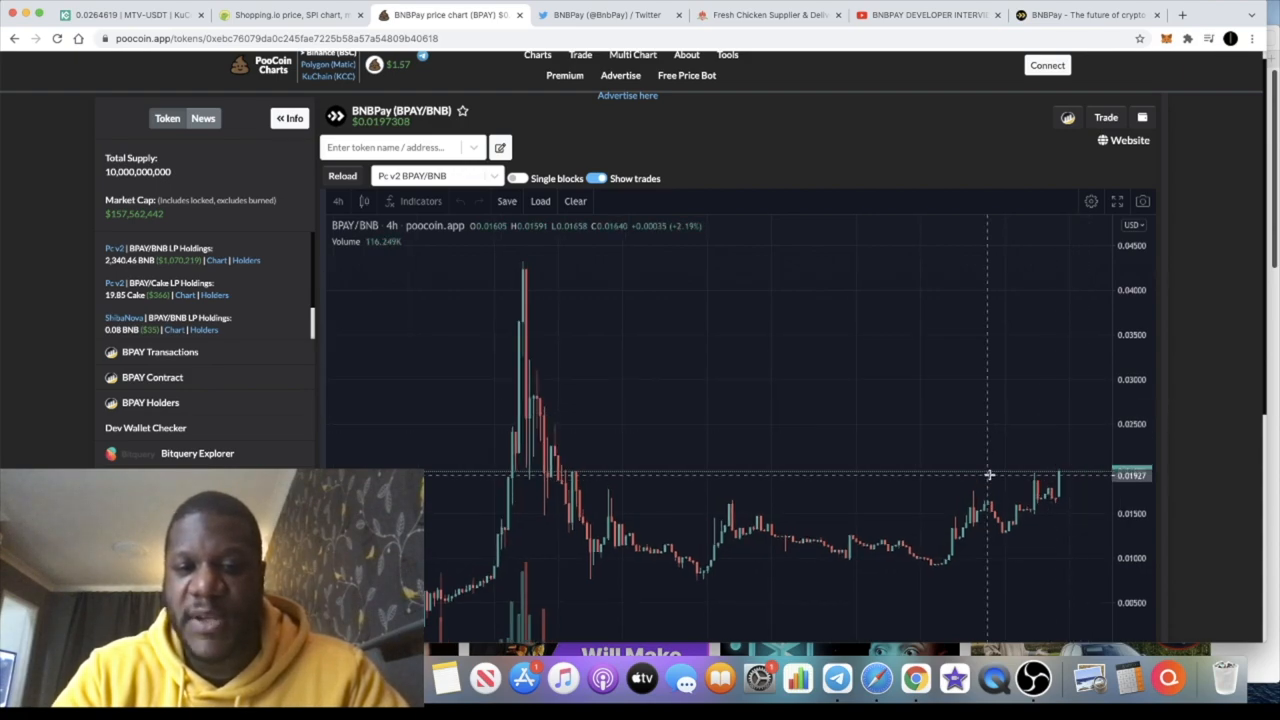
mouse_move(577, 477)
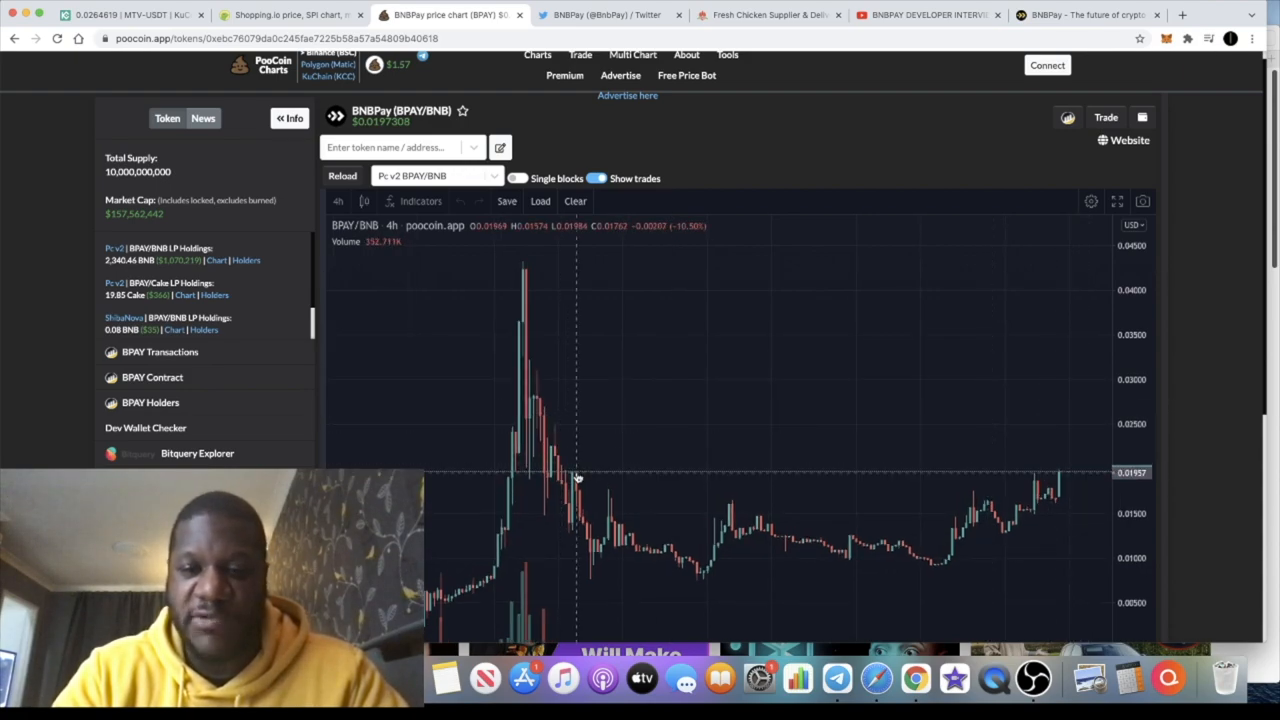
mouse_move(1030, 475)
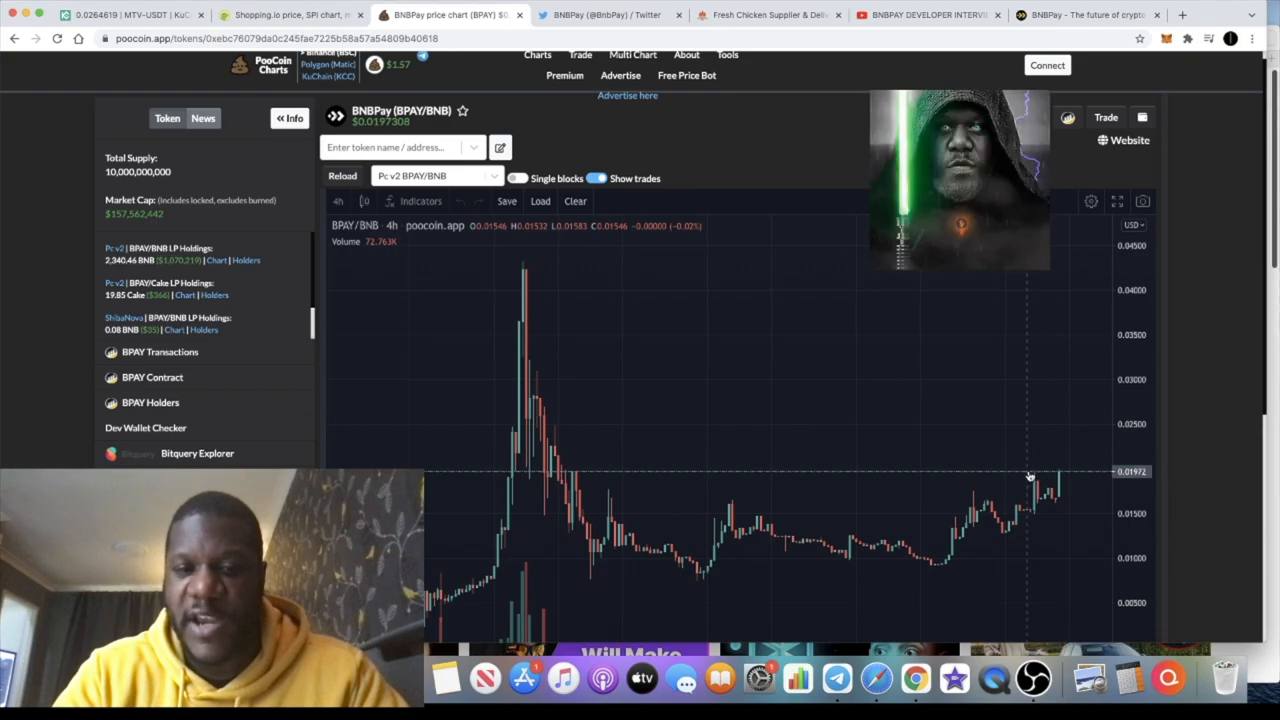
mouse_move(1060, 491)
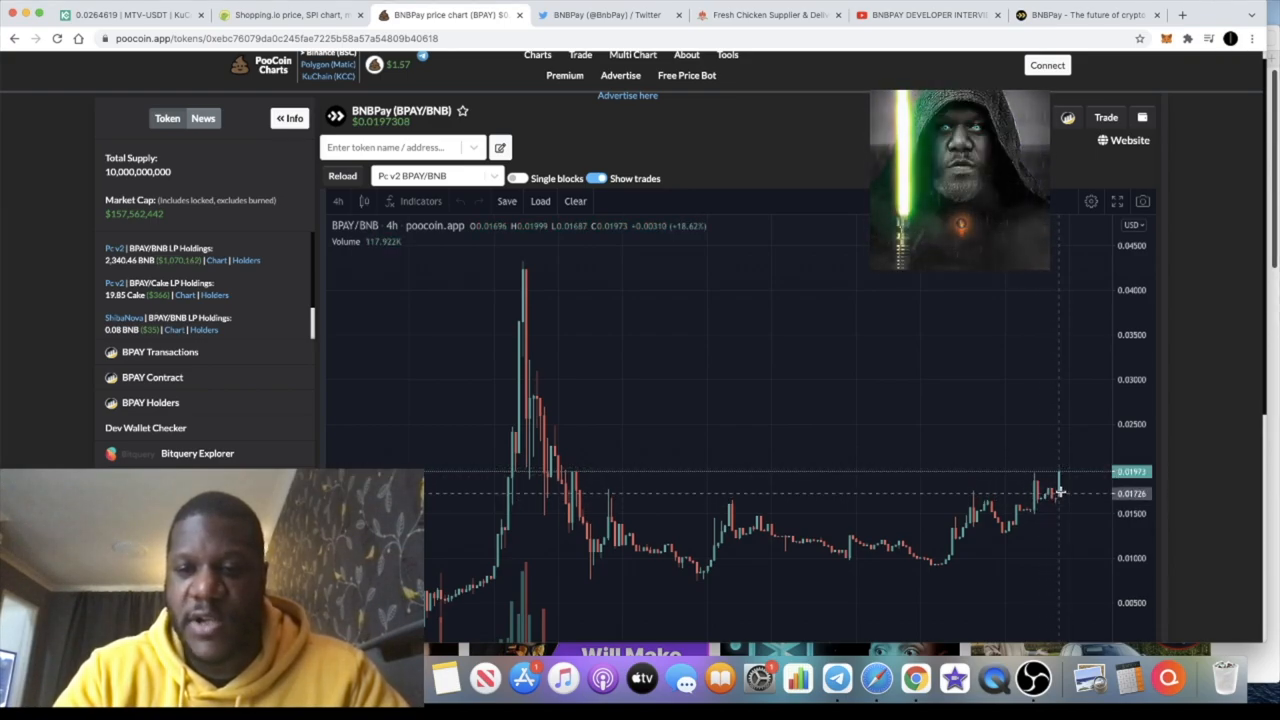
mouse_move(1085, 381)
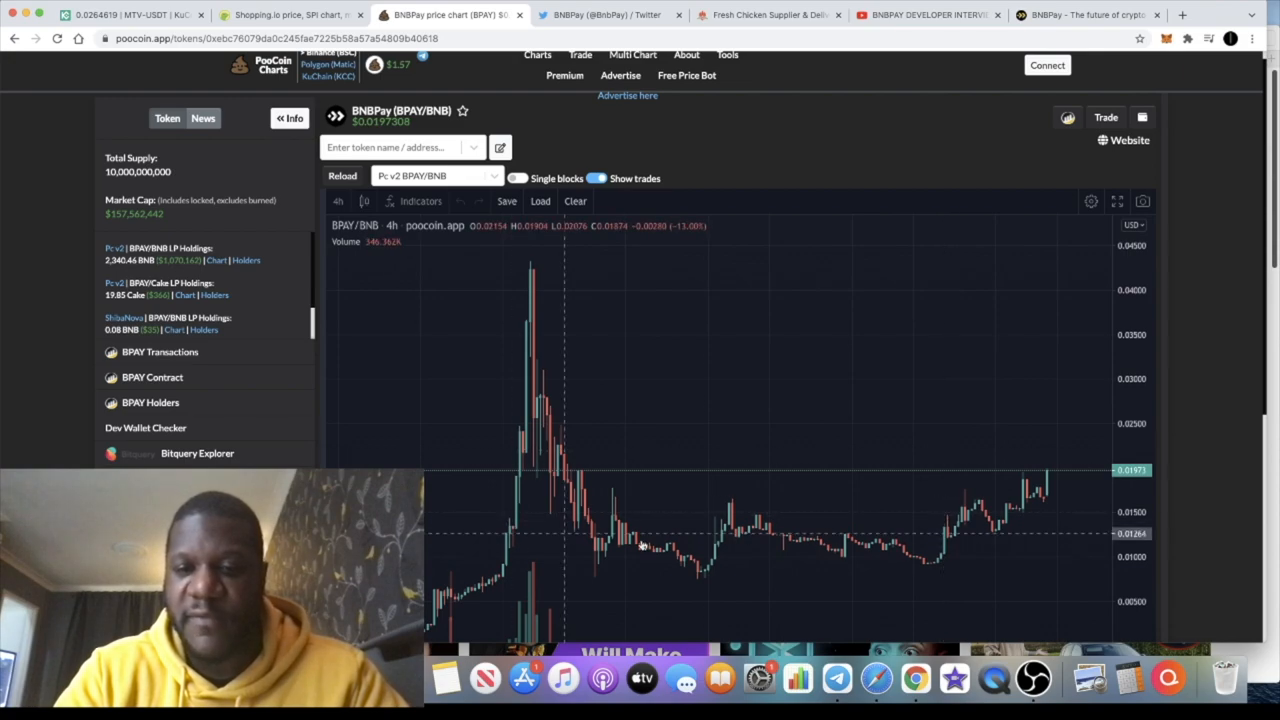
mouse_move(1050, 477)
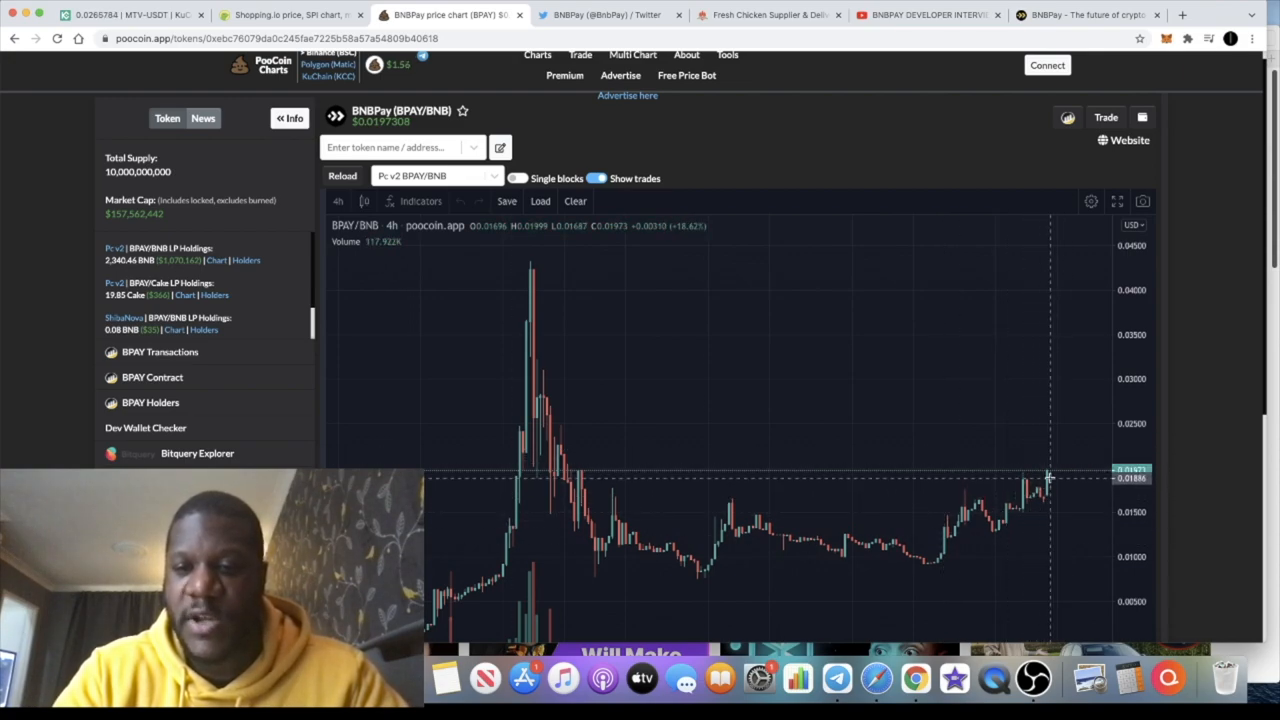
mouse_move(1080, 447)
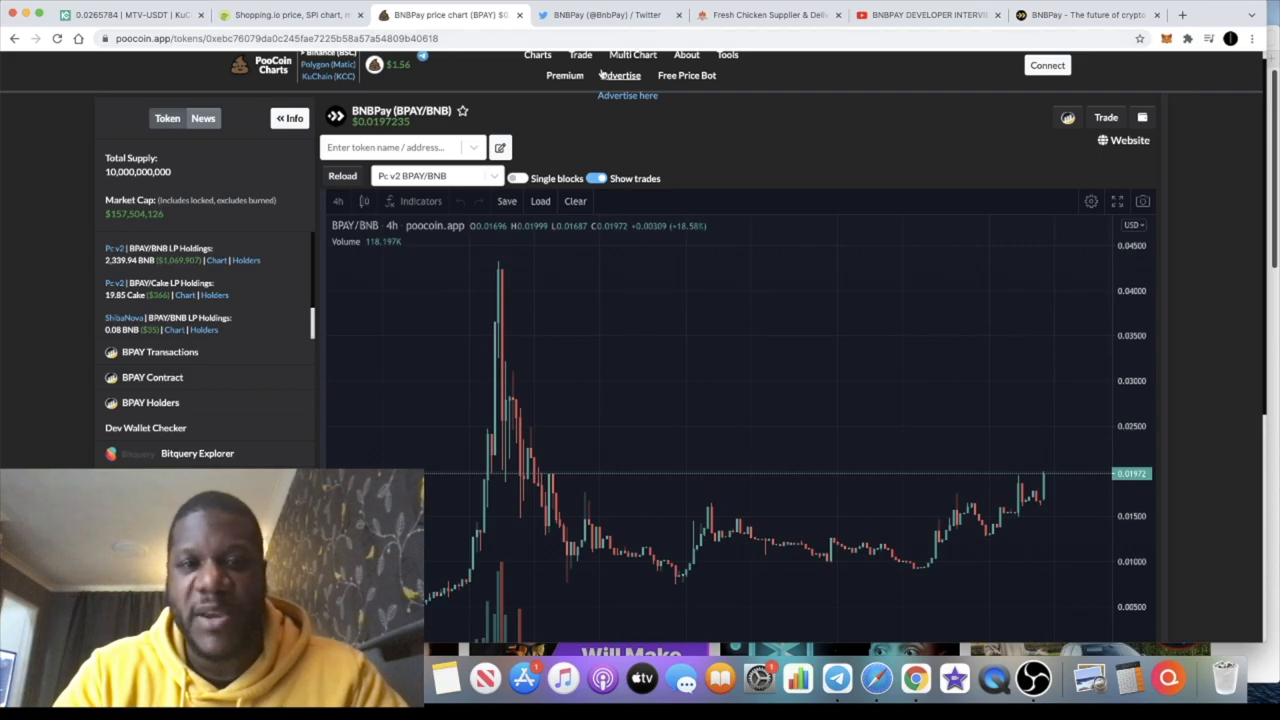
click(600, 14)
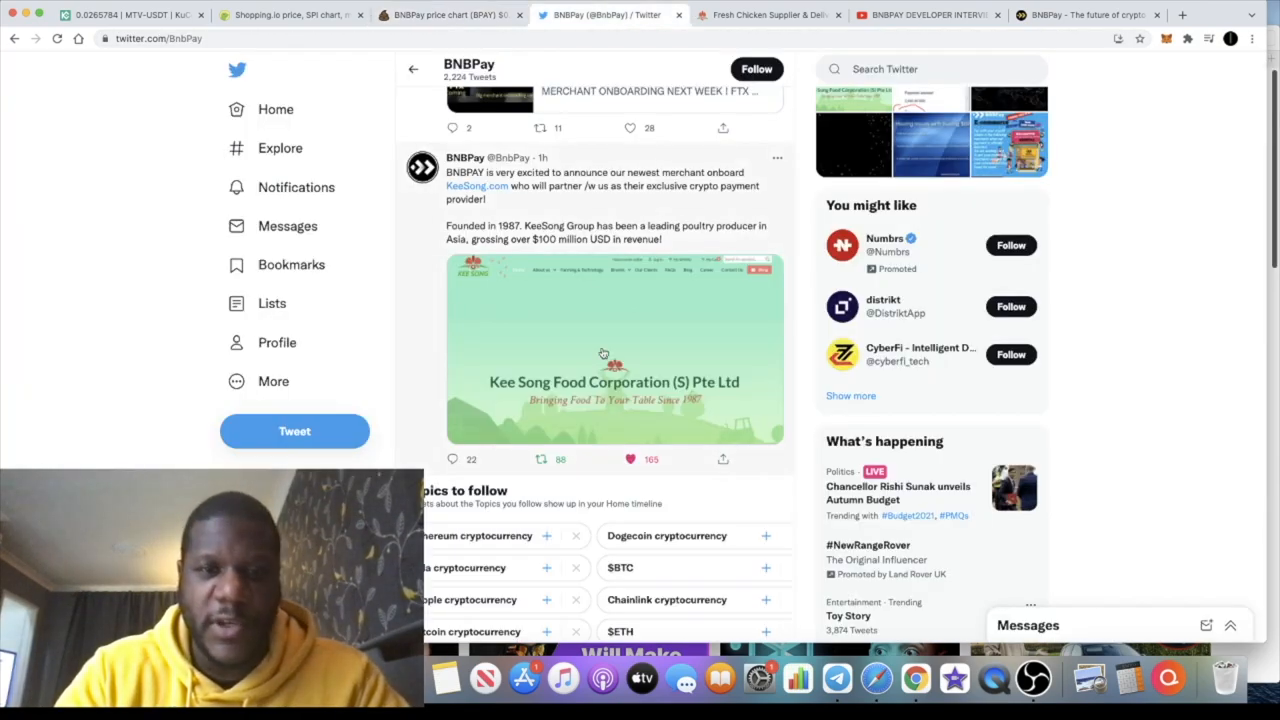
scroll(up, 3)
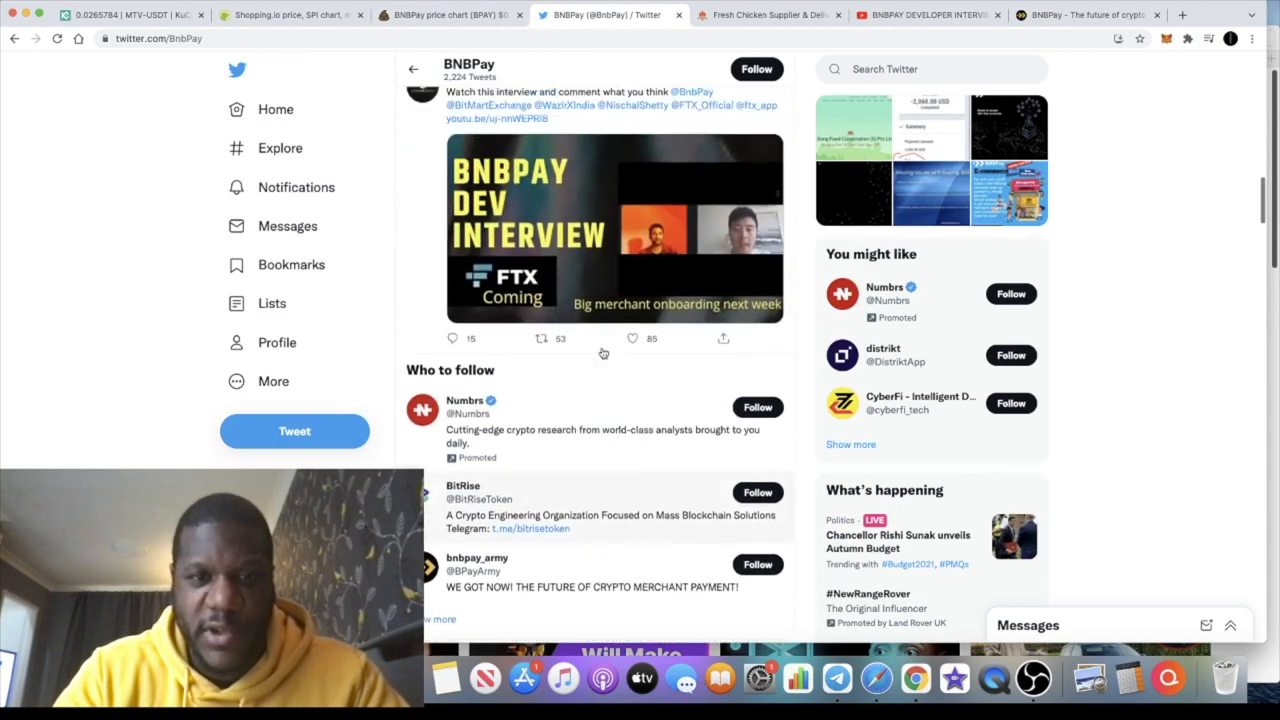
scroll(up, 3)
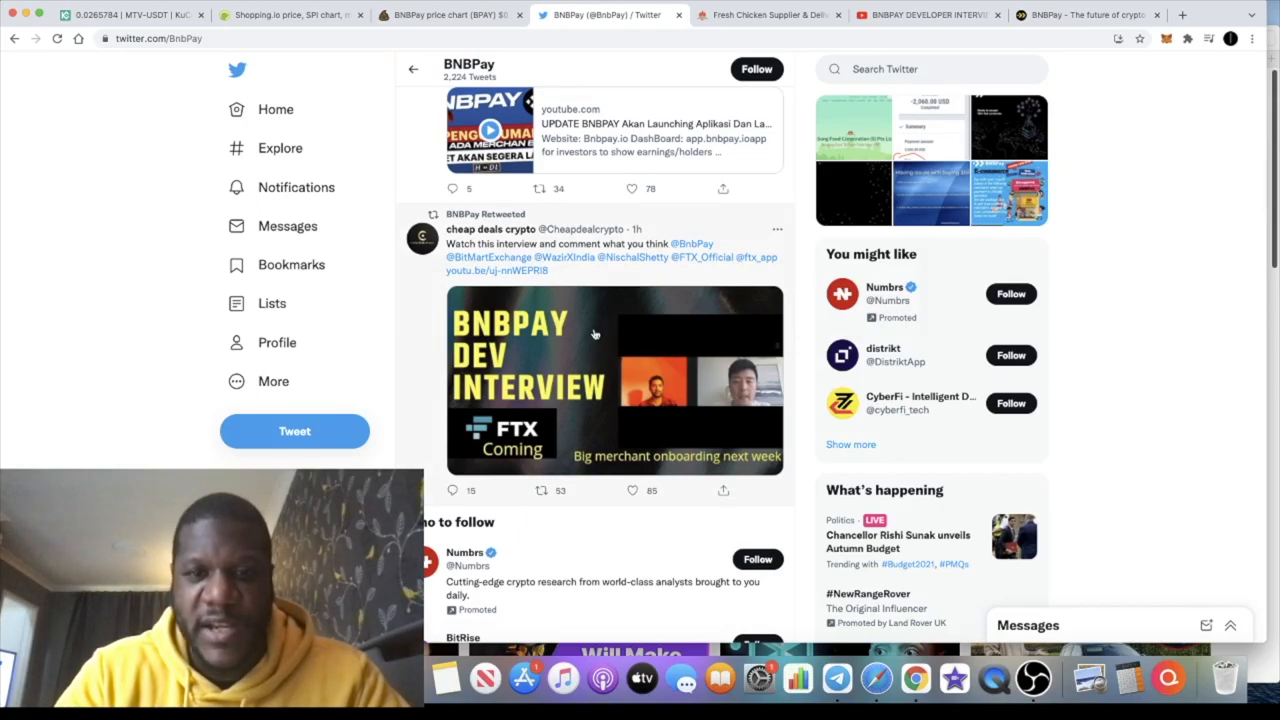
mouse_move(758, 400)
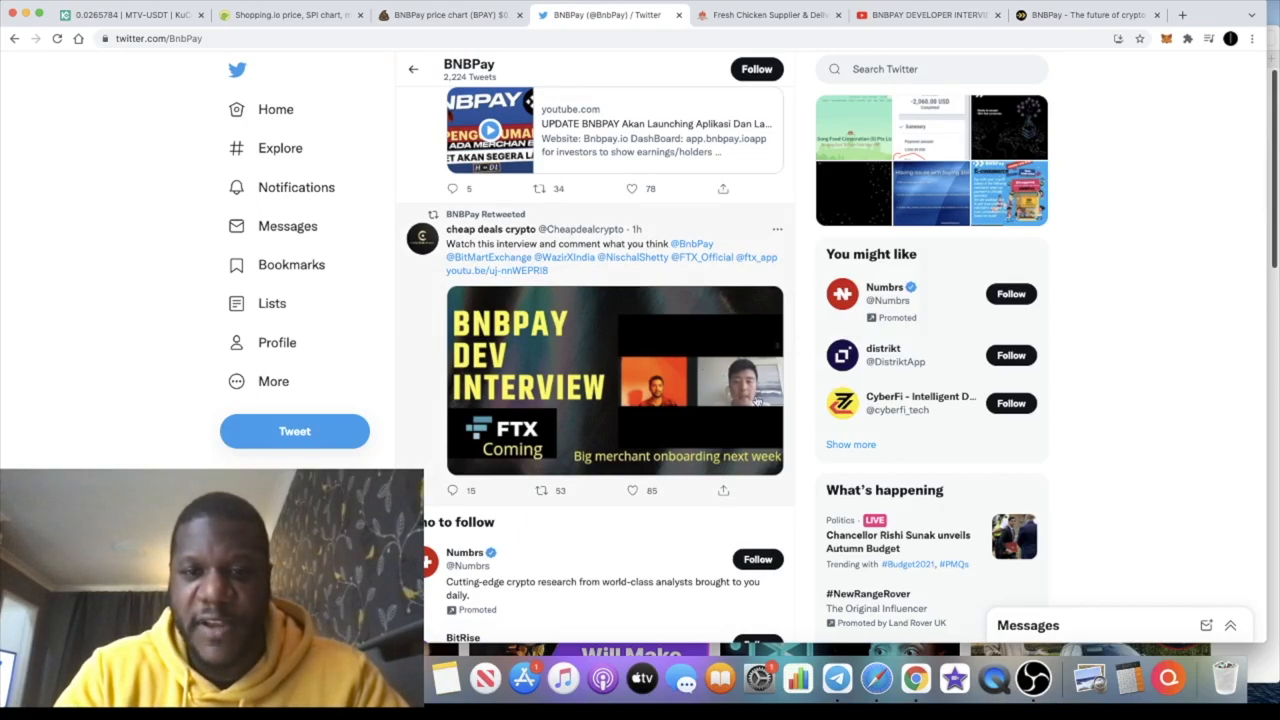
mouse_move(720, 420)
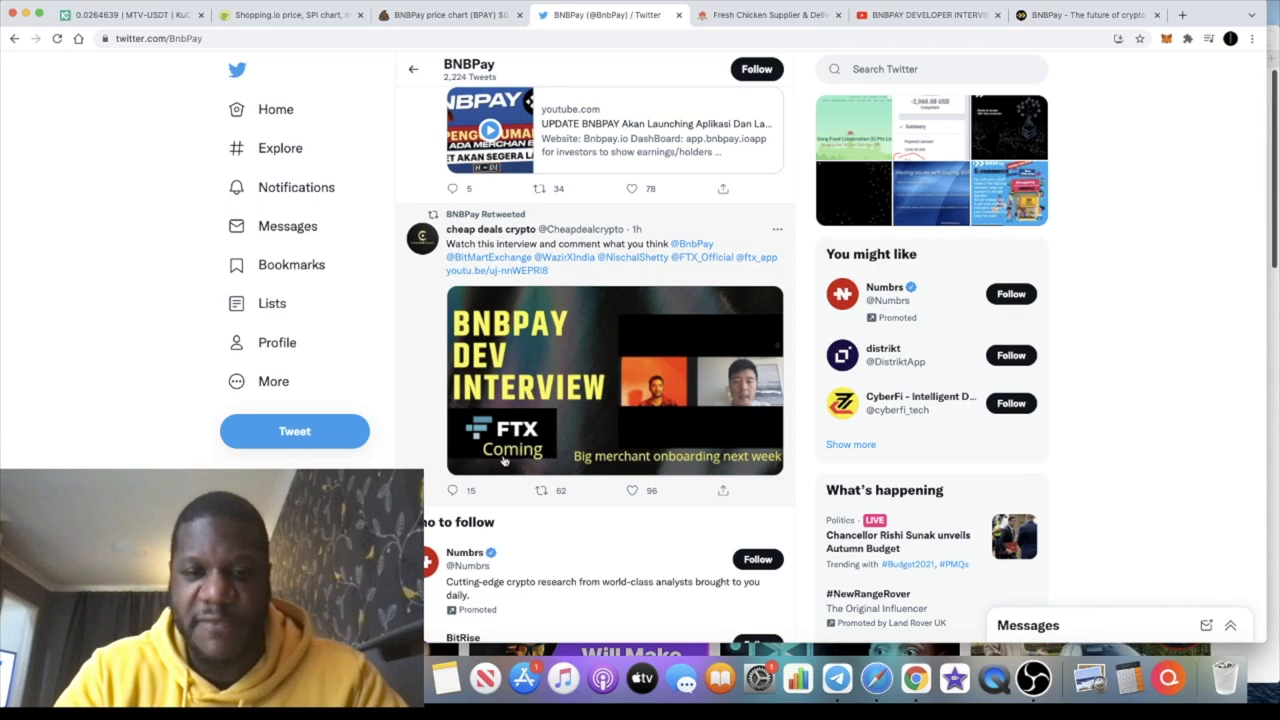
mouse_move(573, 345)
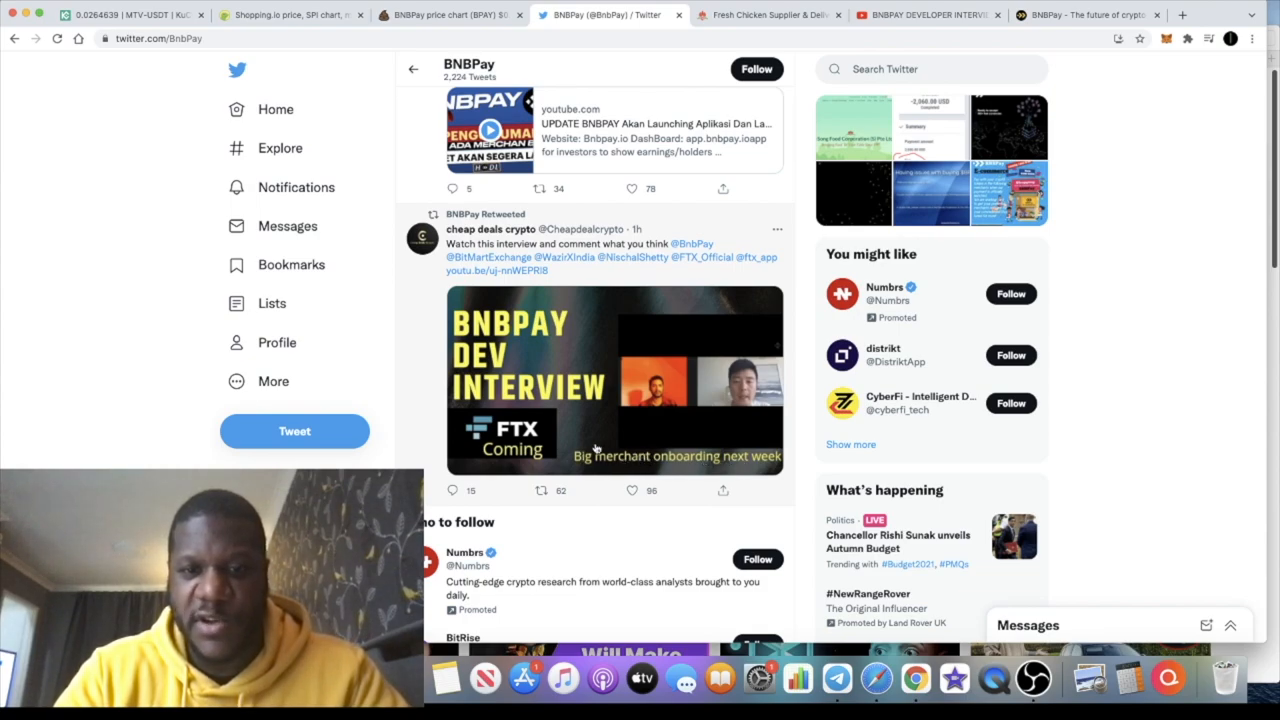
mouse_move(635, 462)
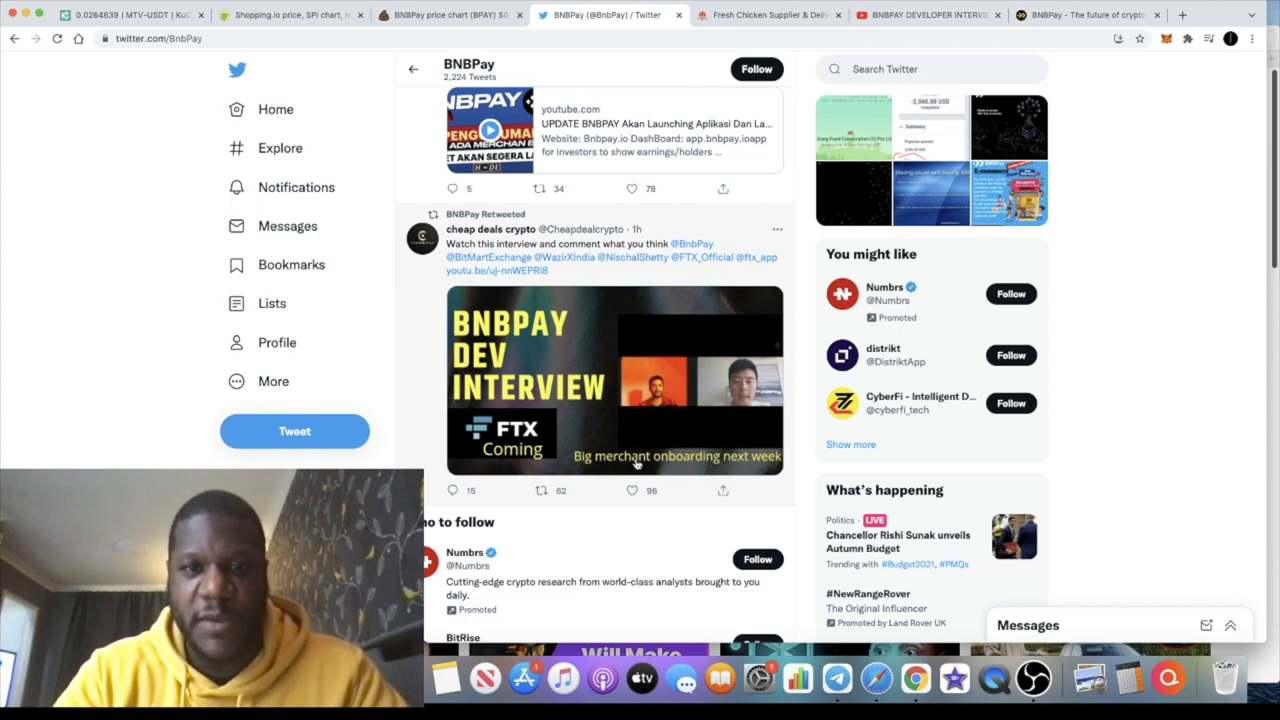
Scroll the BNBPay profile back up to the pinned BitMart listing tweet
scroll(up, 3)
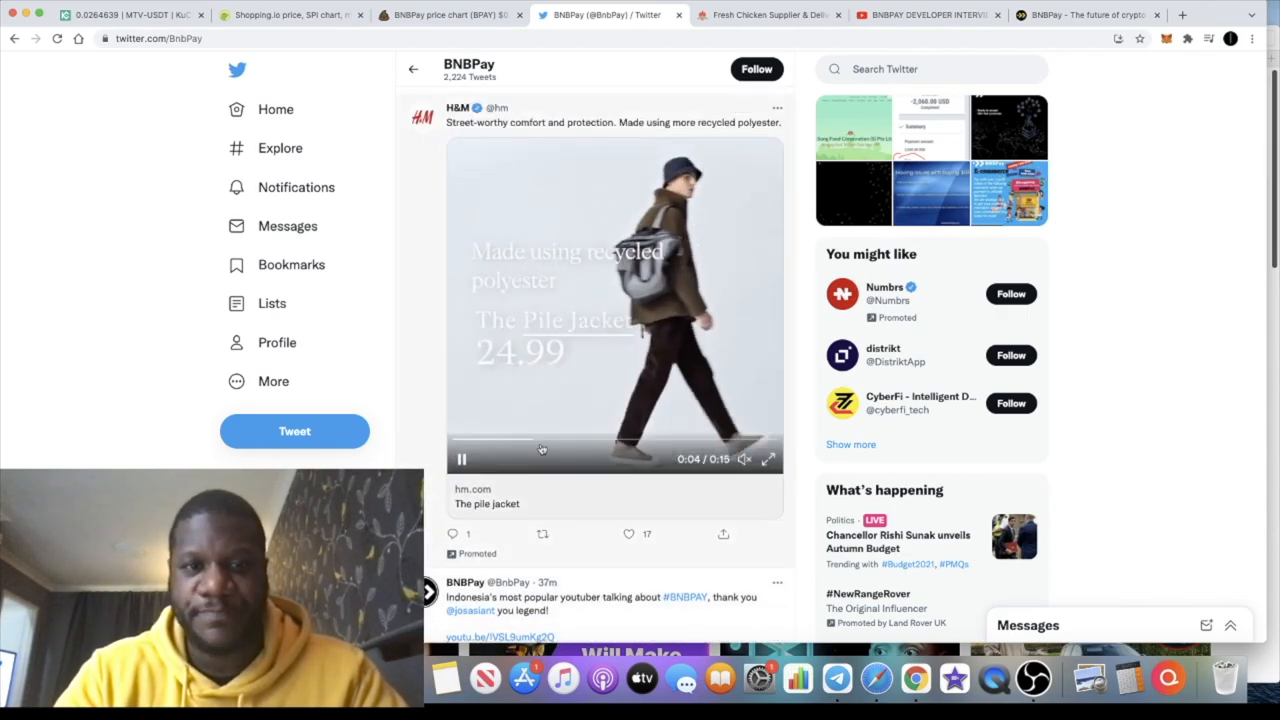
scroll(down, 3)
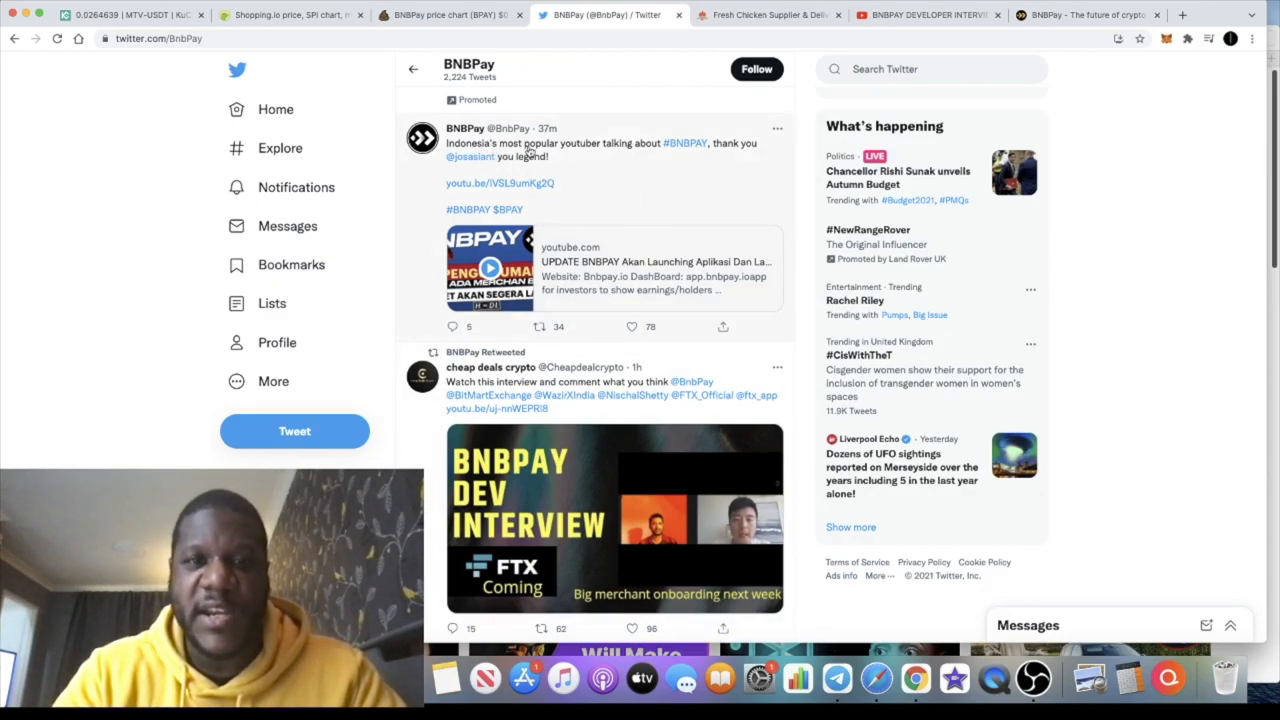
mouse_move(629, 169)
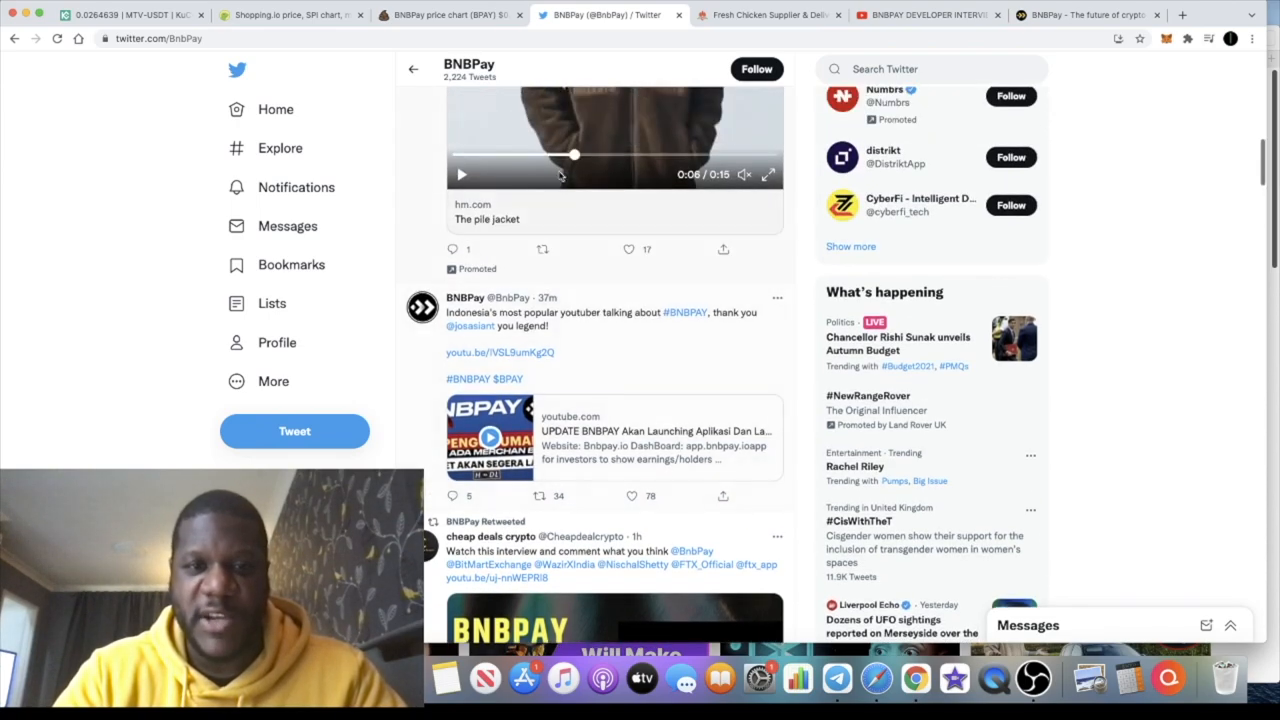
scroll(up, 3)
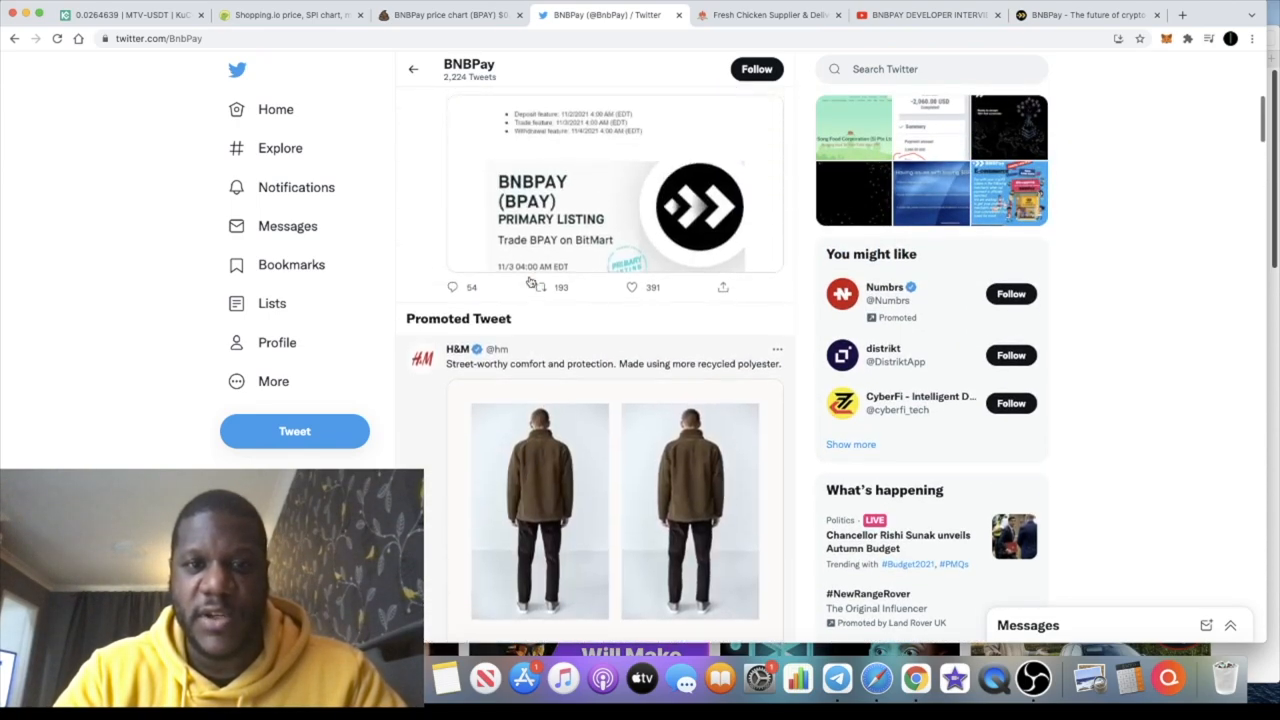
scroll(up, 3)
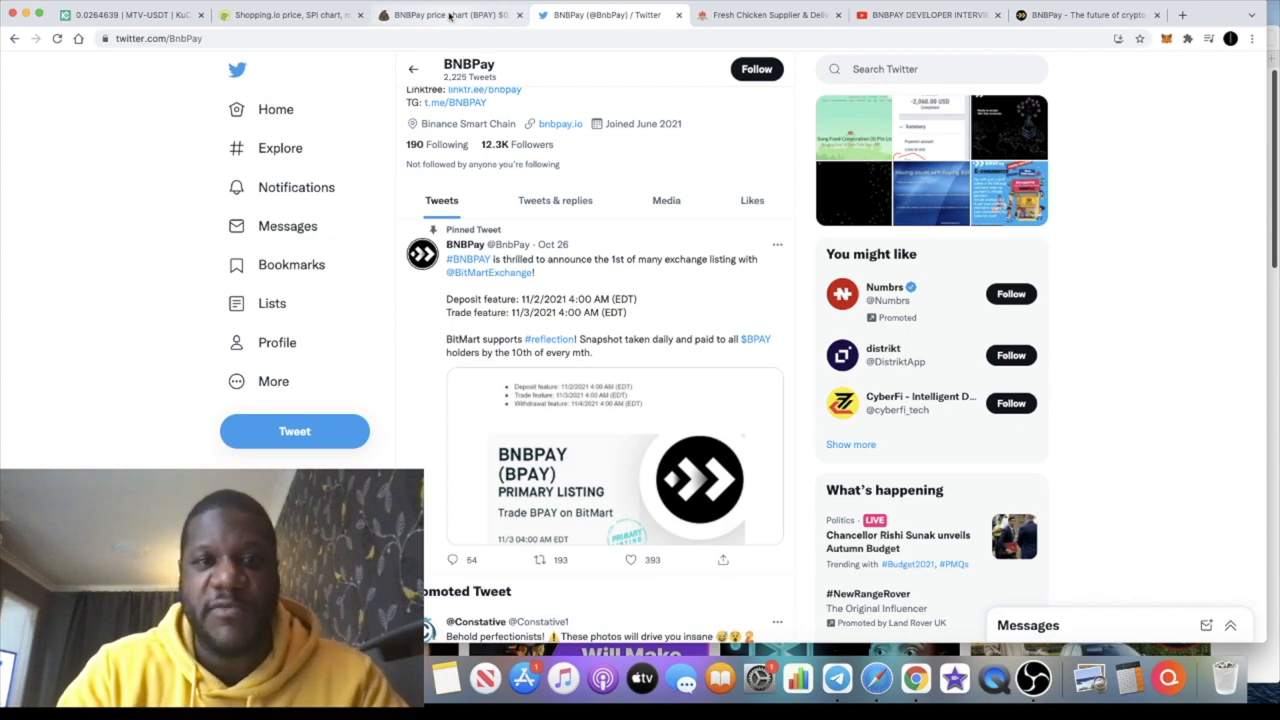
Return to the PooCoin BNBPay price chart showing the spike and recent climb
click(450, 14)
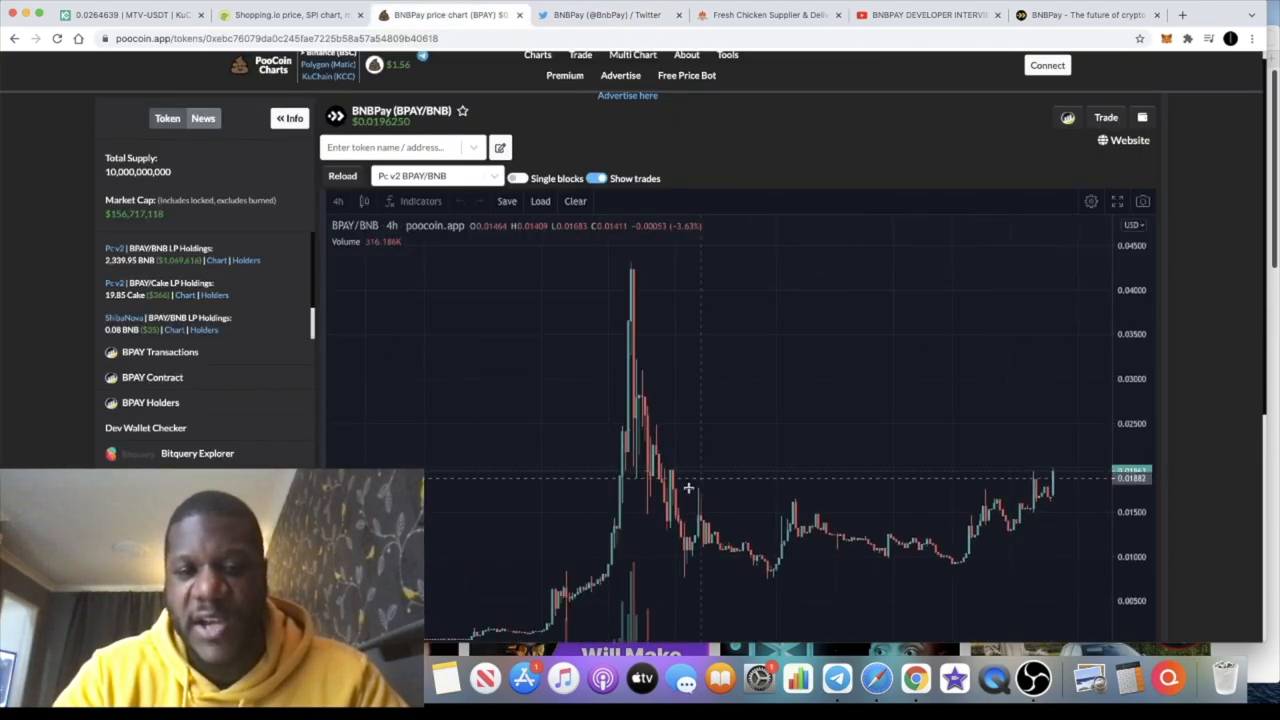
mouse_move(643, 400)
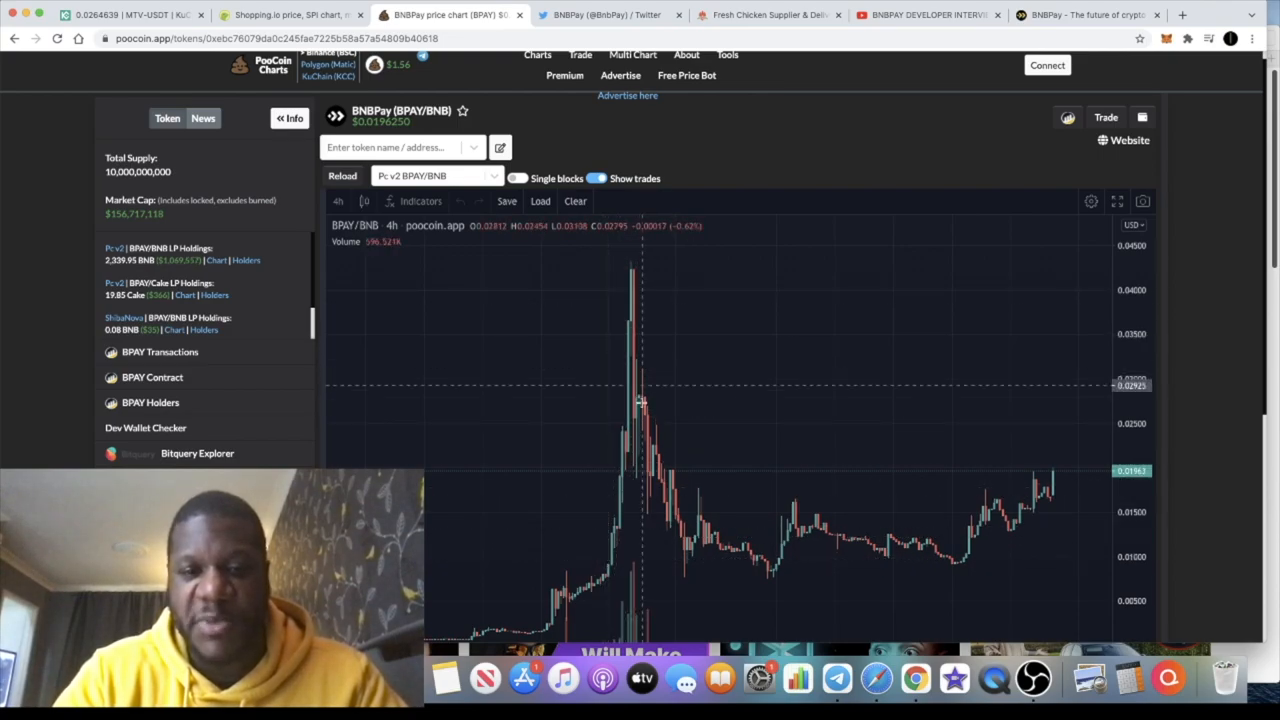
mouse_move(1020, 432)
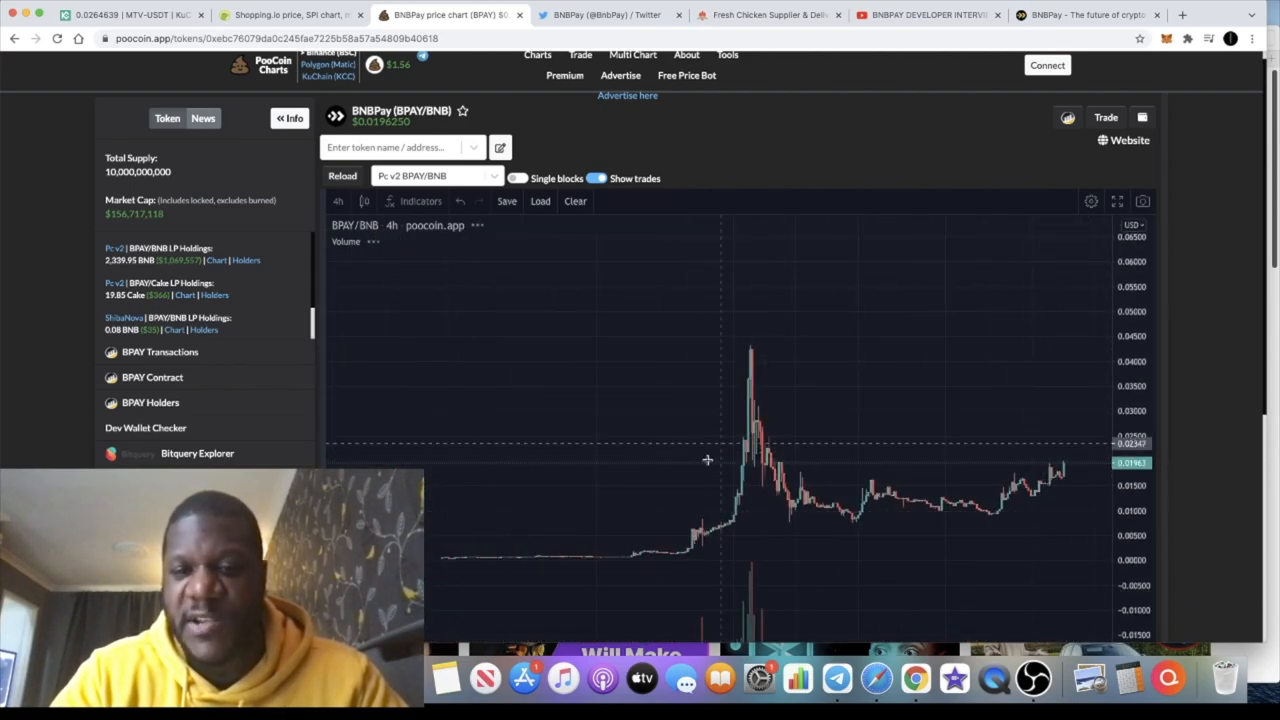
mouse_move(1085, 454)
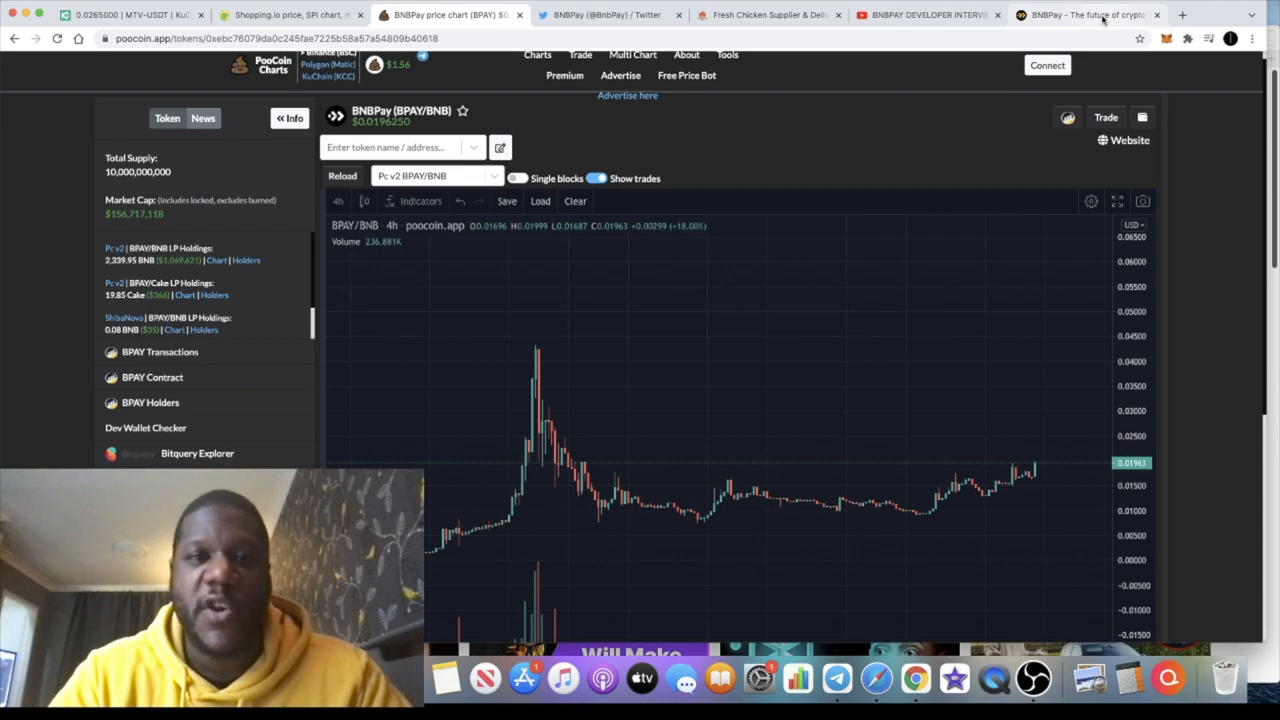
mouse_move(1085, 14)
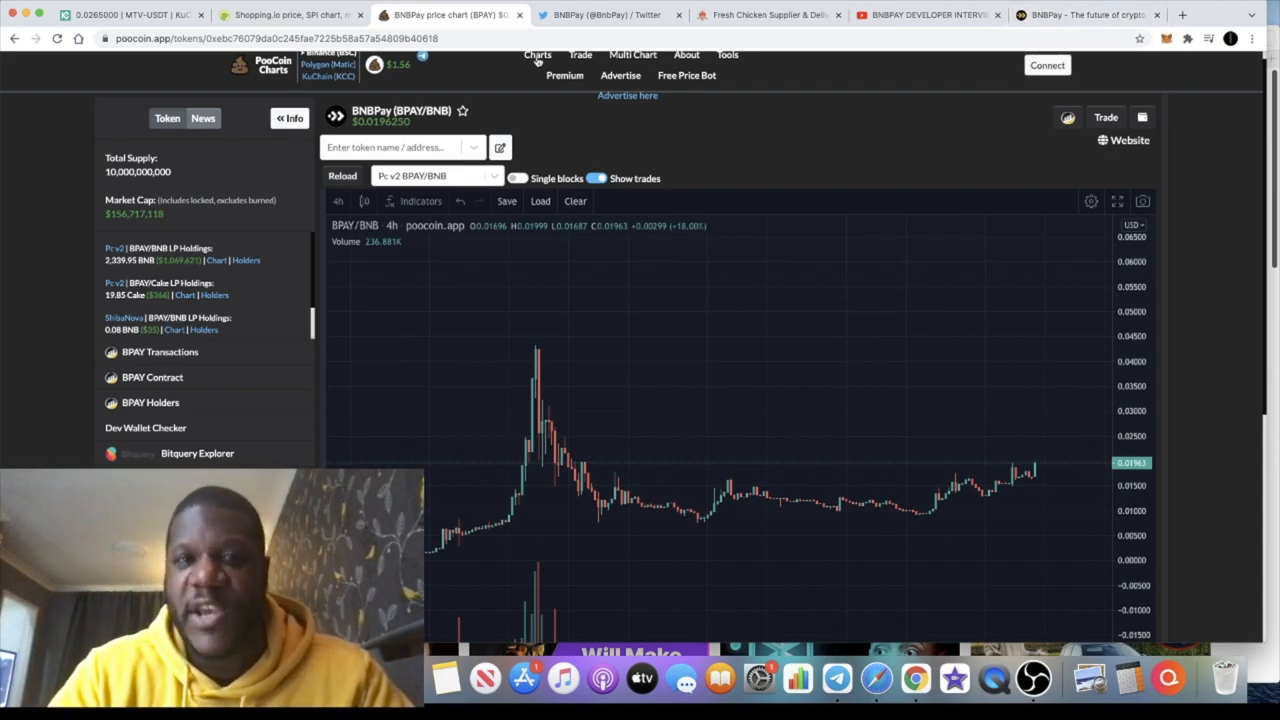
mouse_move(638, 283)
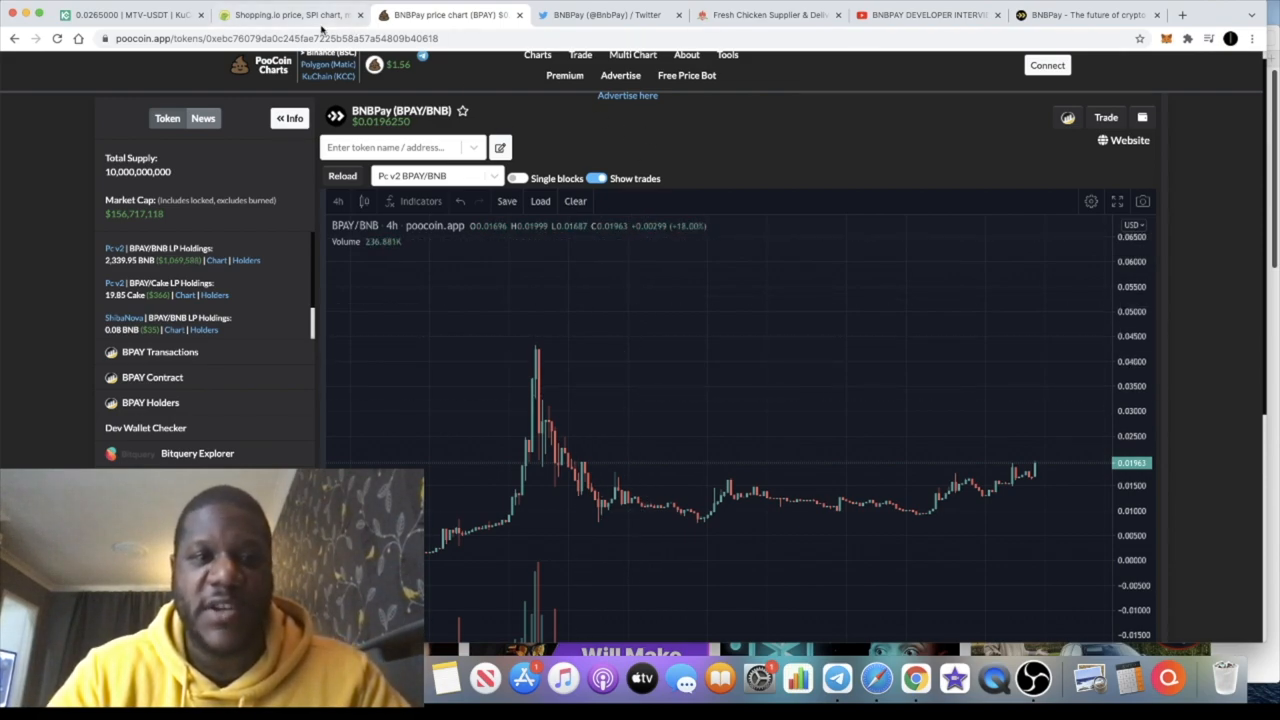
mouse_move(290, 15)
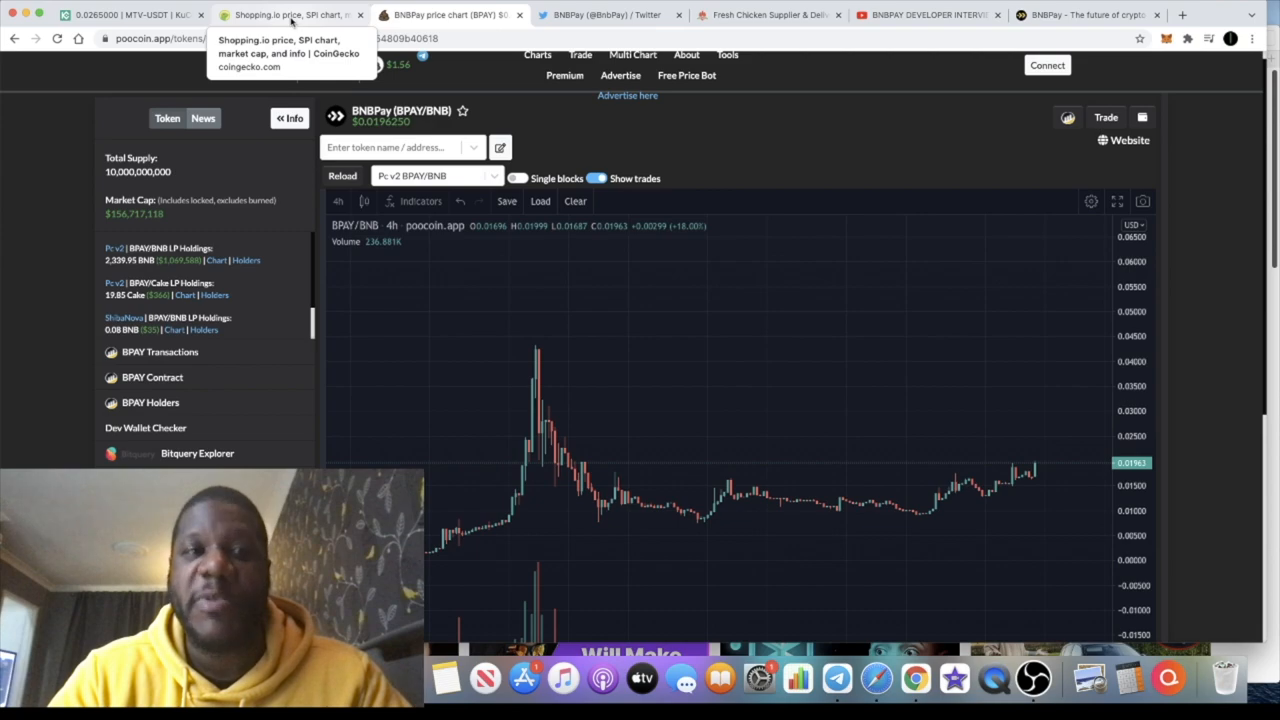
mouse_move(747, 407)
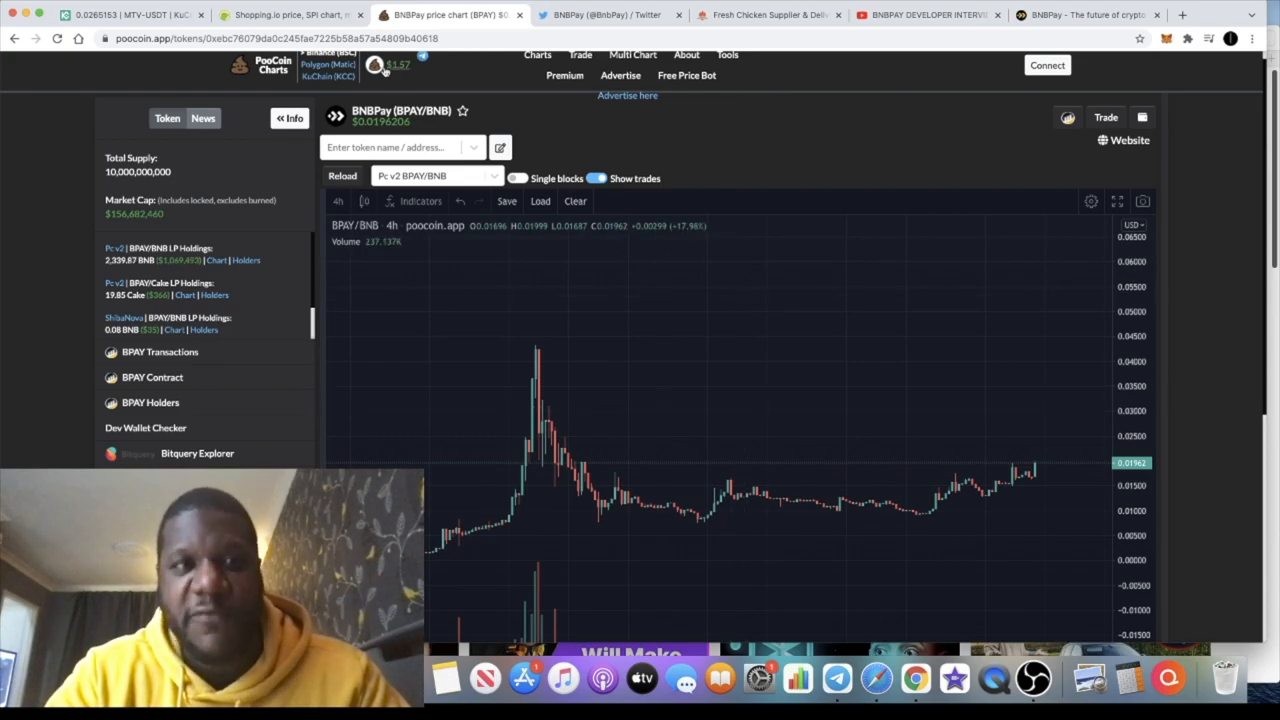
Switch to CoinGecko's Shopping.io (SPI) page and scroll through its $54.30 price chart
click(290, 14)
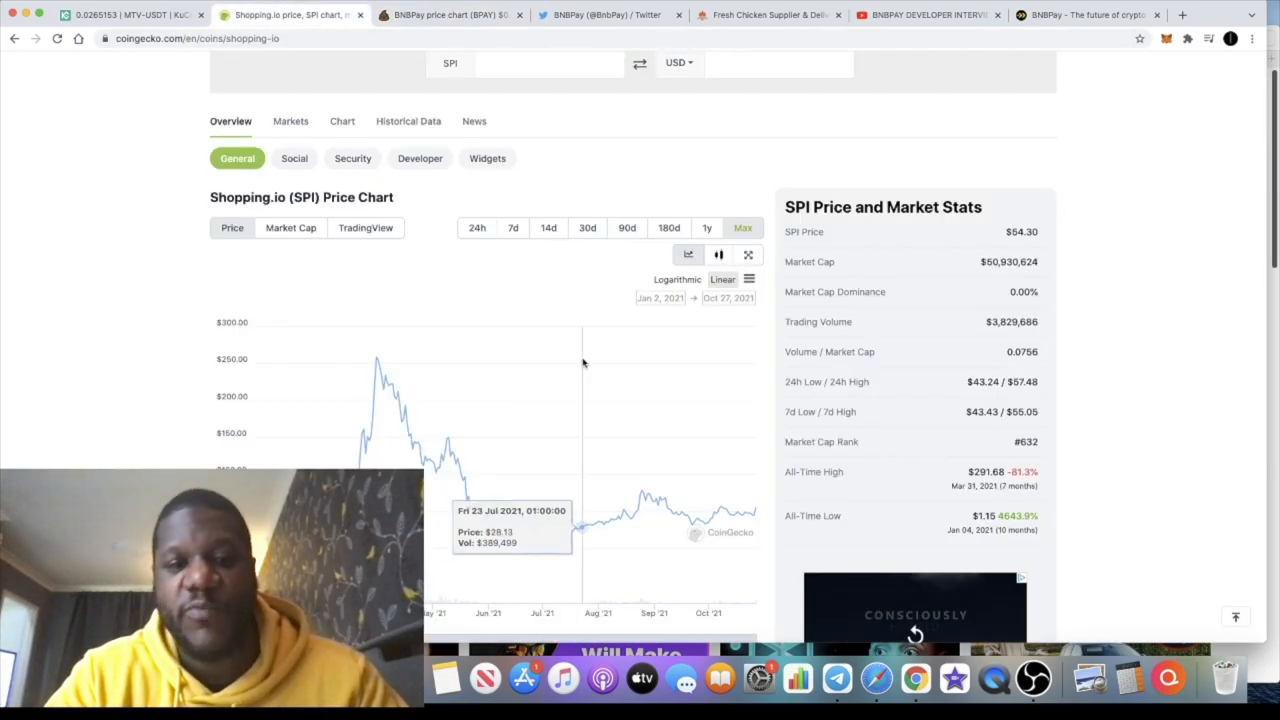
scroll(up, 3)
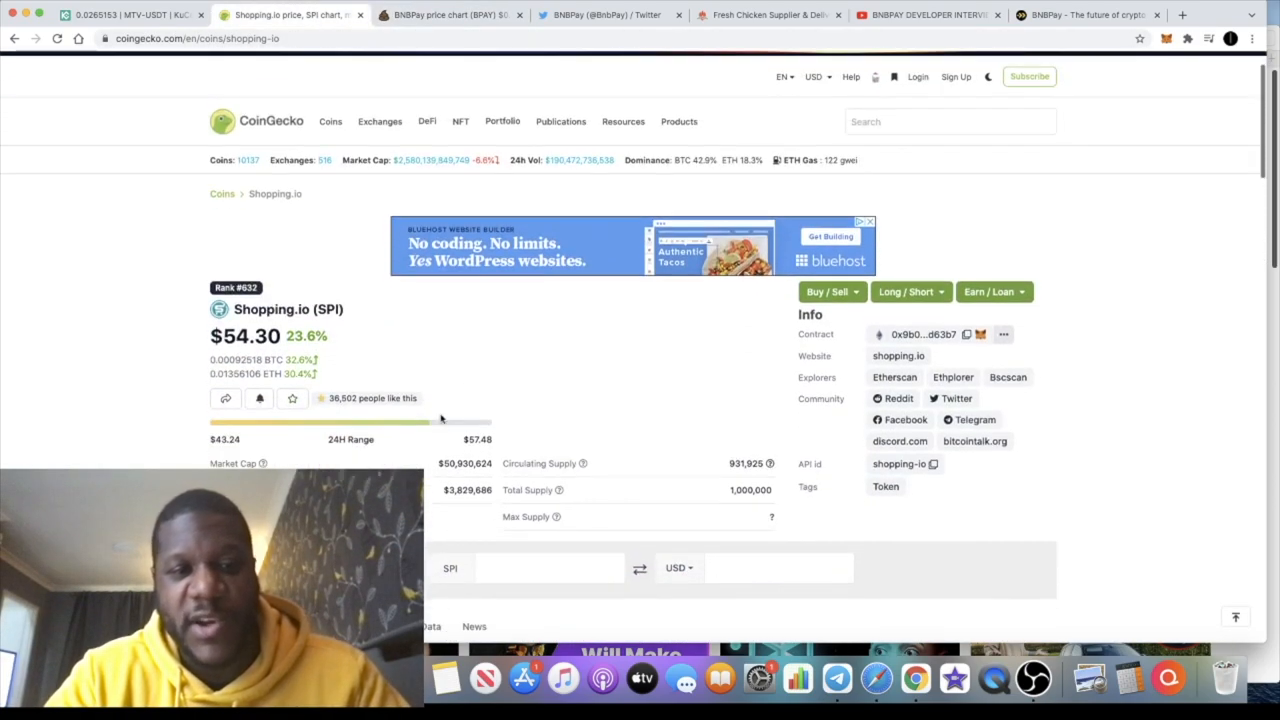
scroll(down, 3)
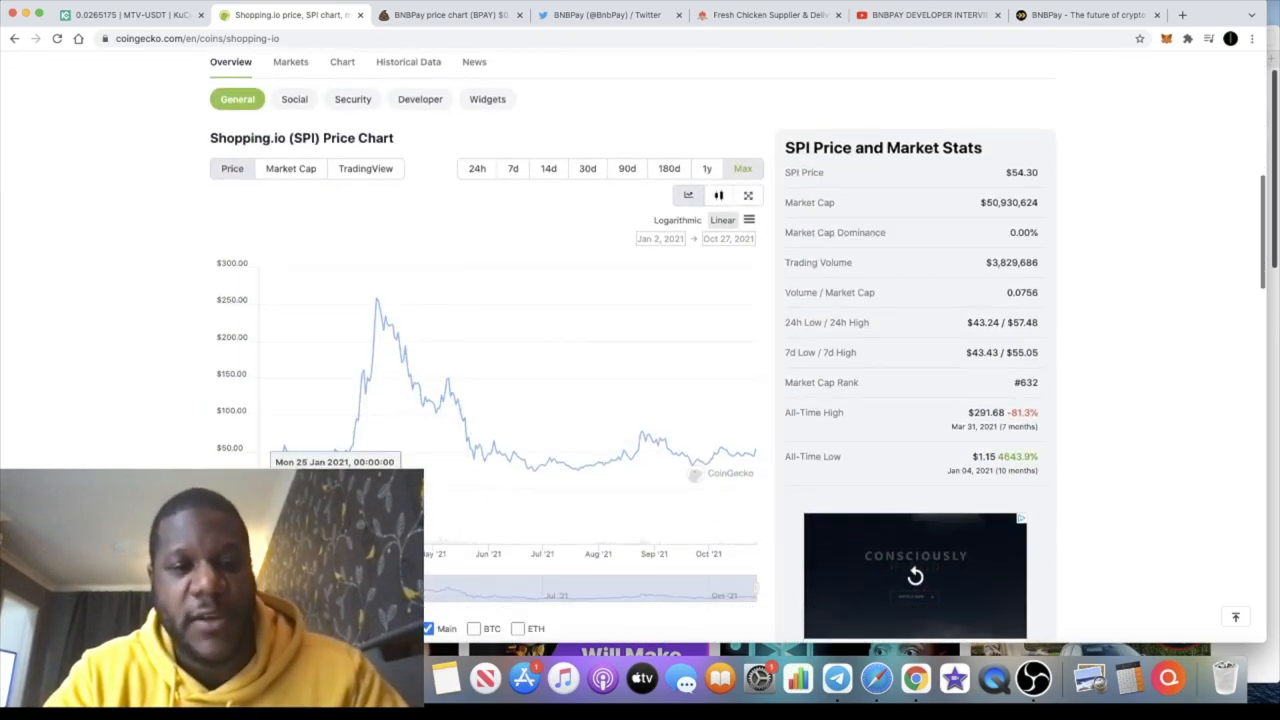
mouse_move(481, 422)
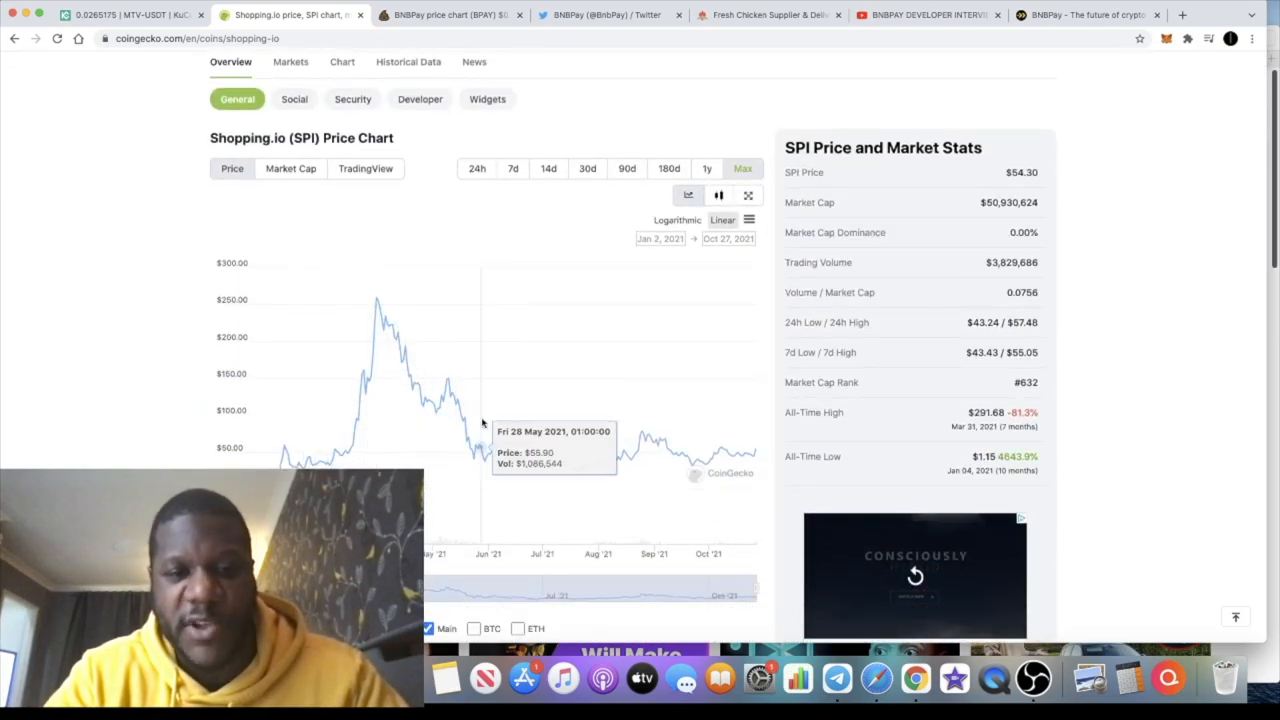
mouse_move(700, 437)
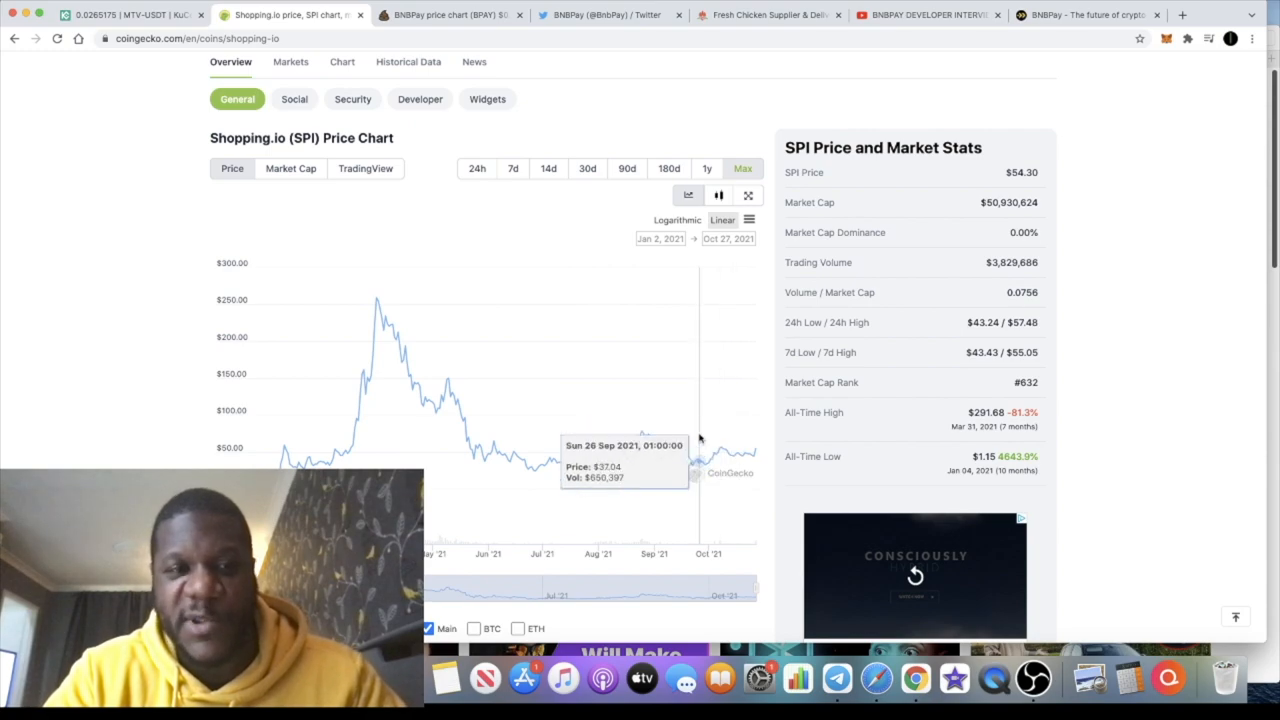
scroll(up, 3)
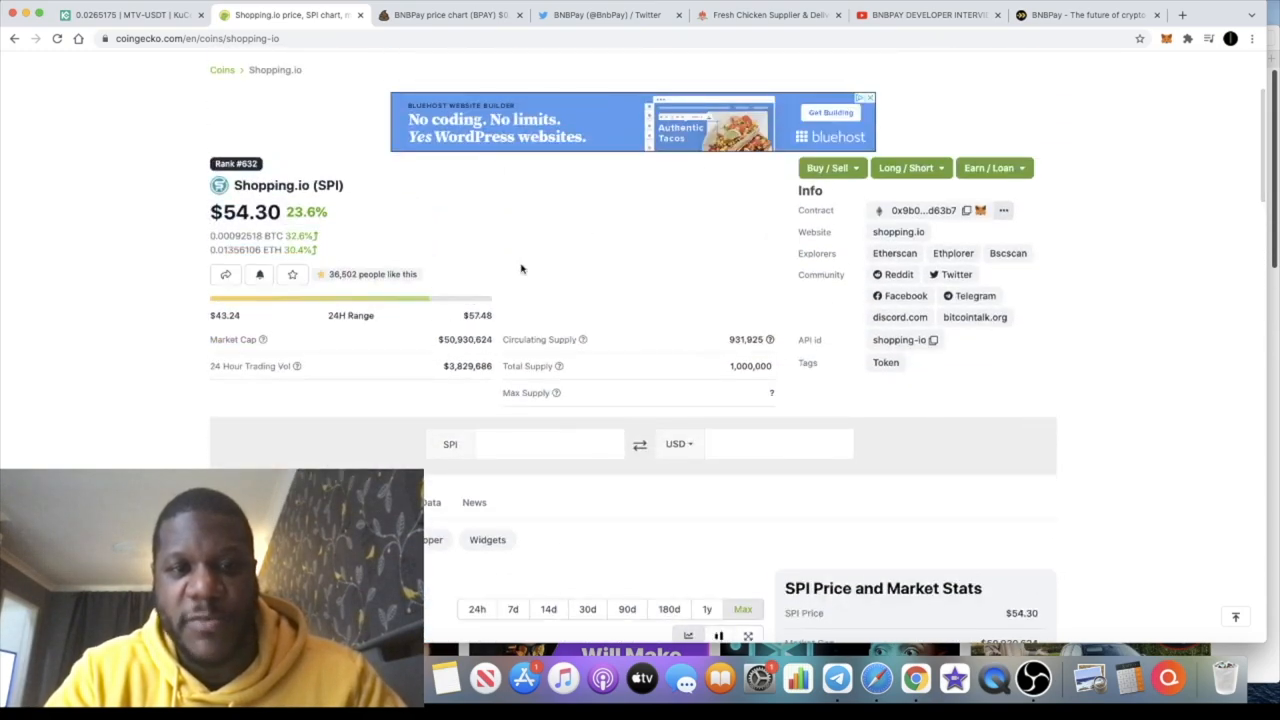
mouse_move(615, 160)
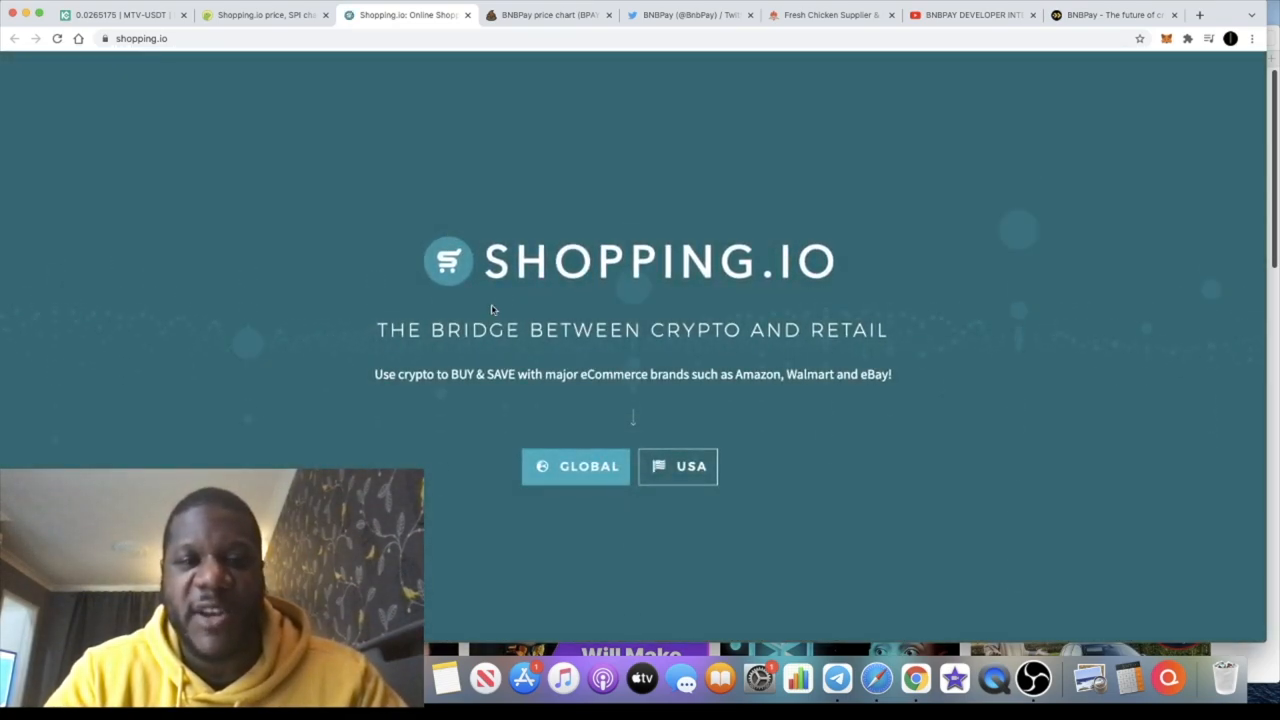
mouse_move(515, 122)
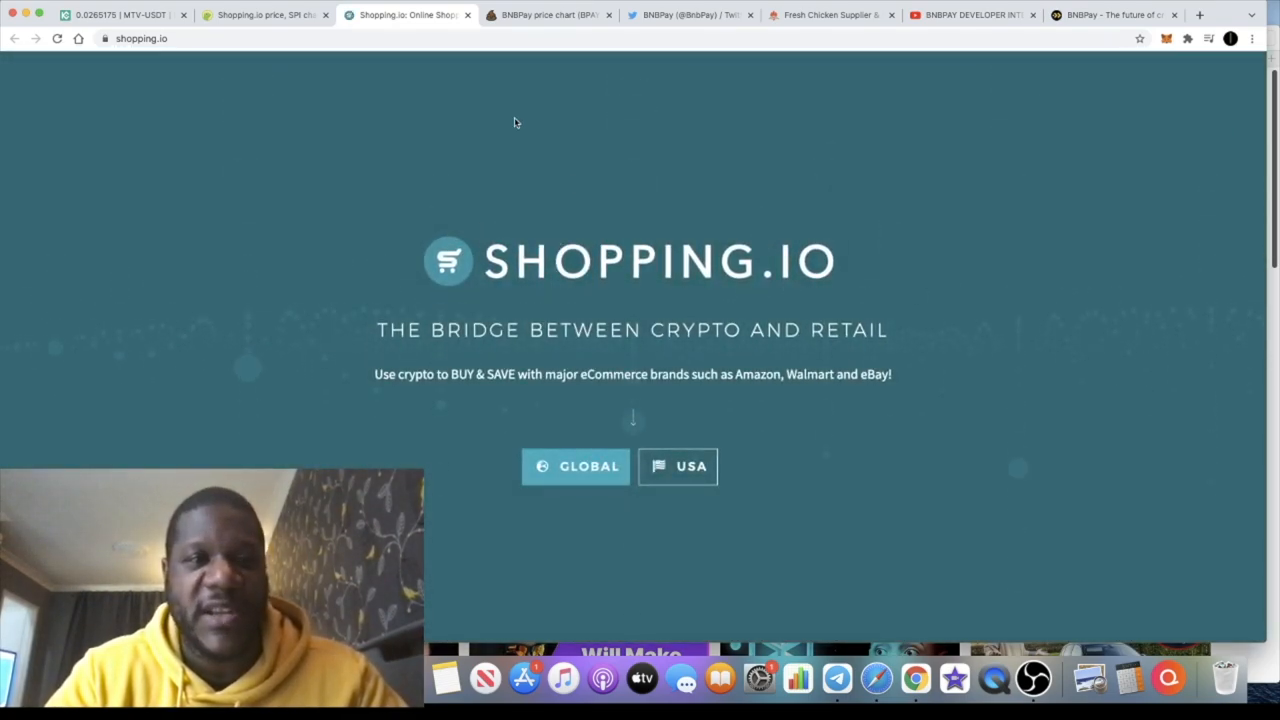
mouse_move(363, 77)
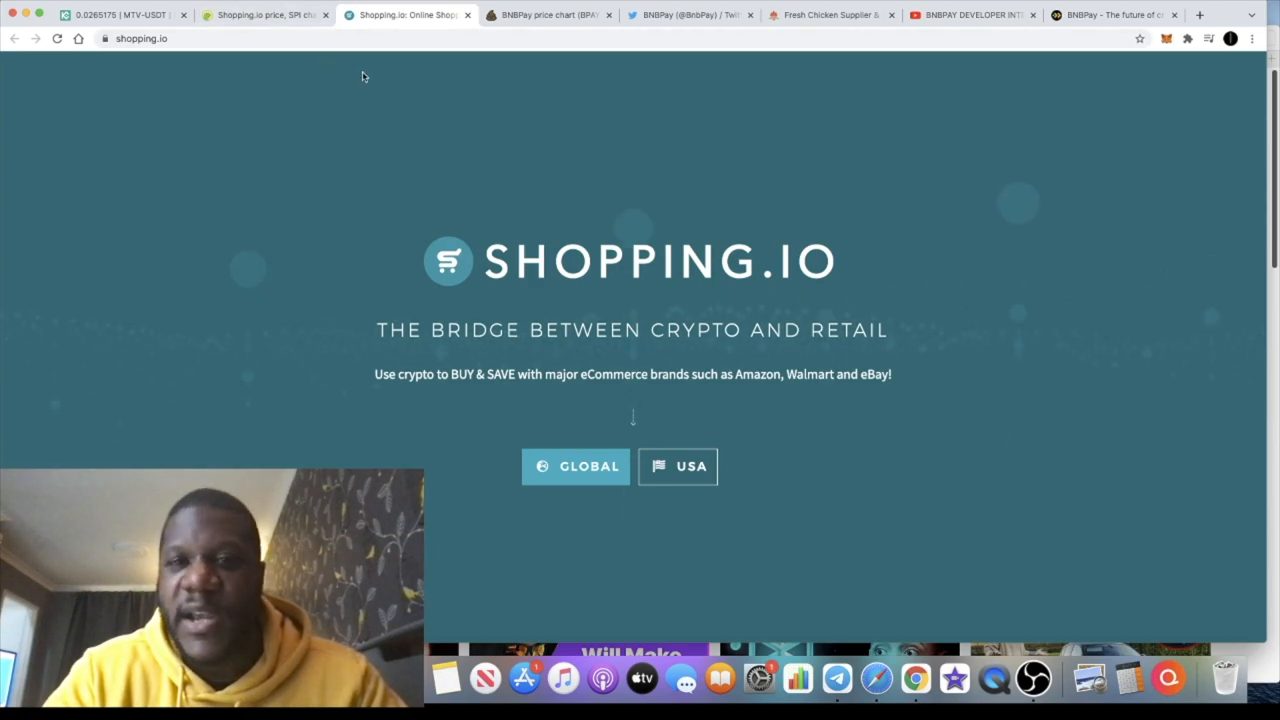
mouse_move(783, 82)
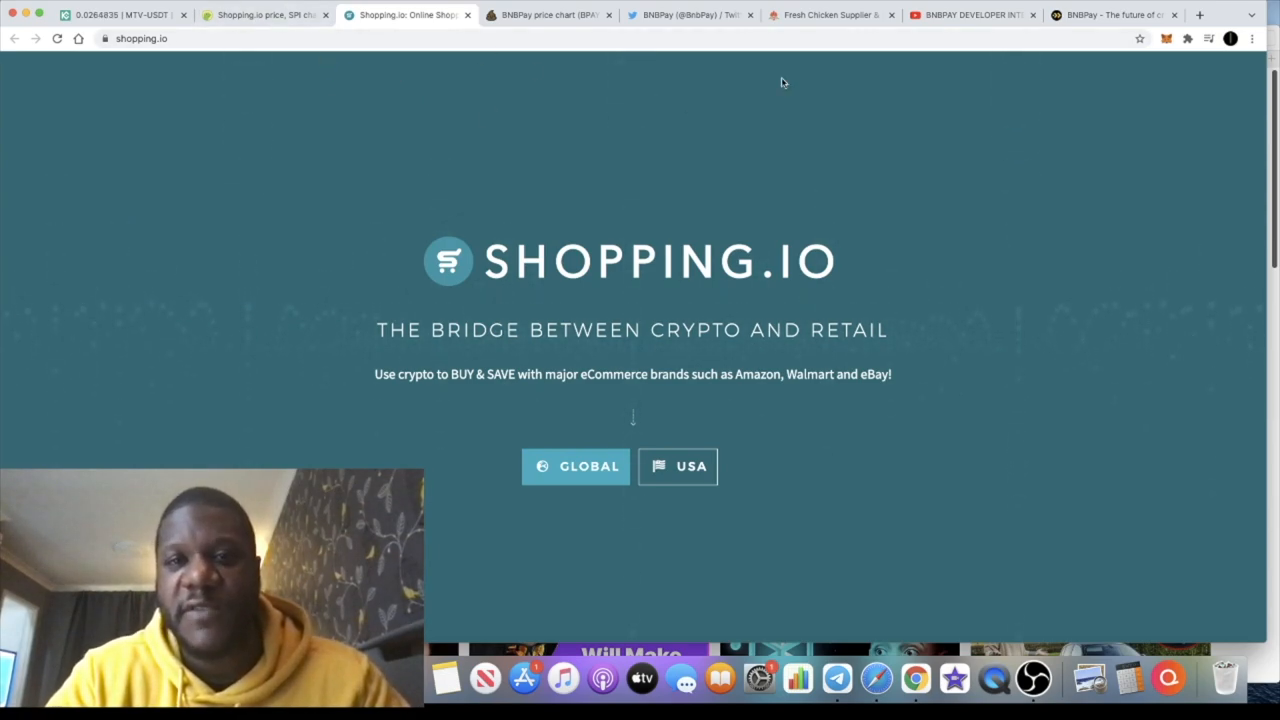
Switch to bnbpay.io's merchants listing Vamos Coffee Roastery, Bun & Cock and Lovvia
click(1113, 14)
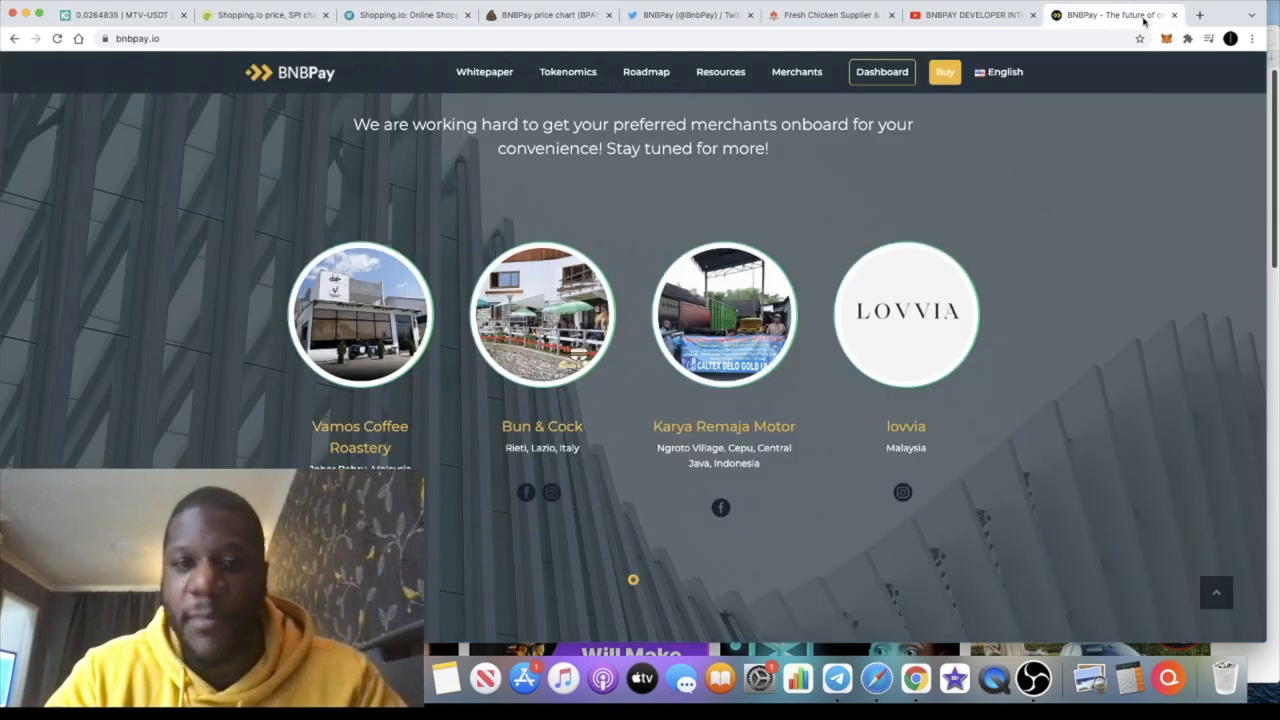
mouse_move(868, 415)
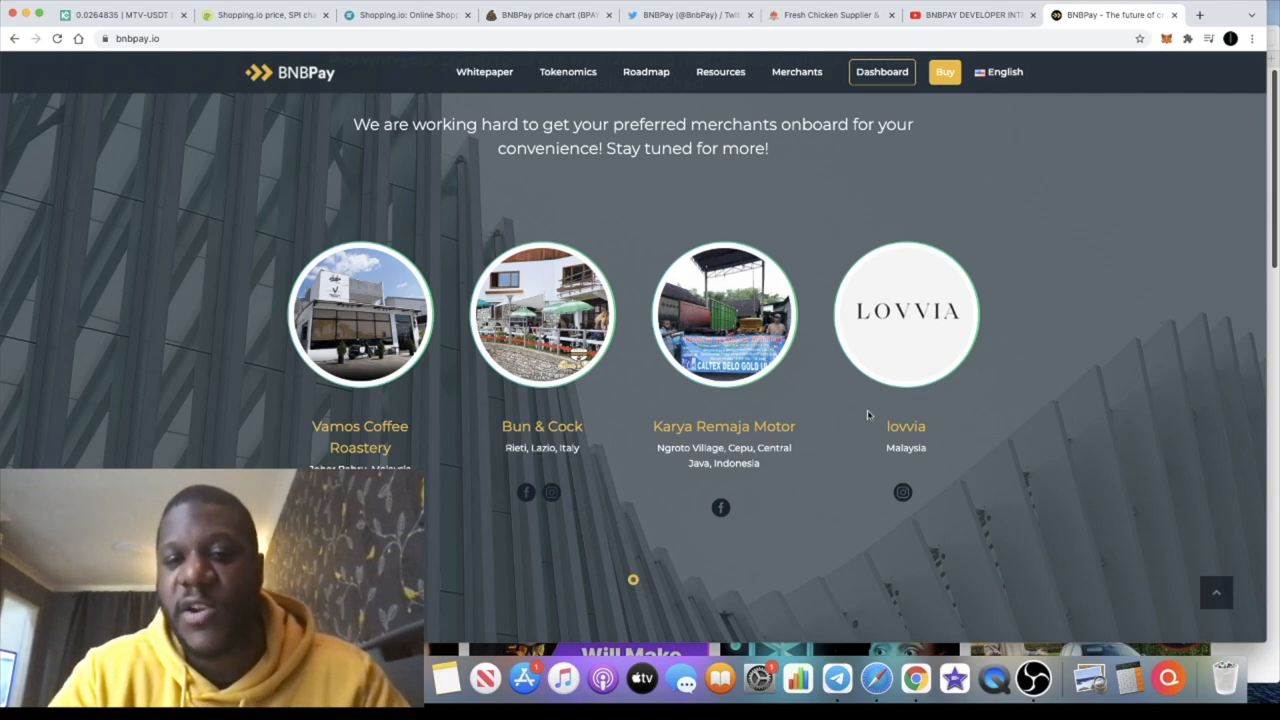
mouse_move(868, 401)
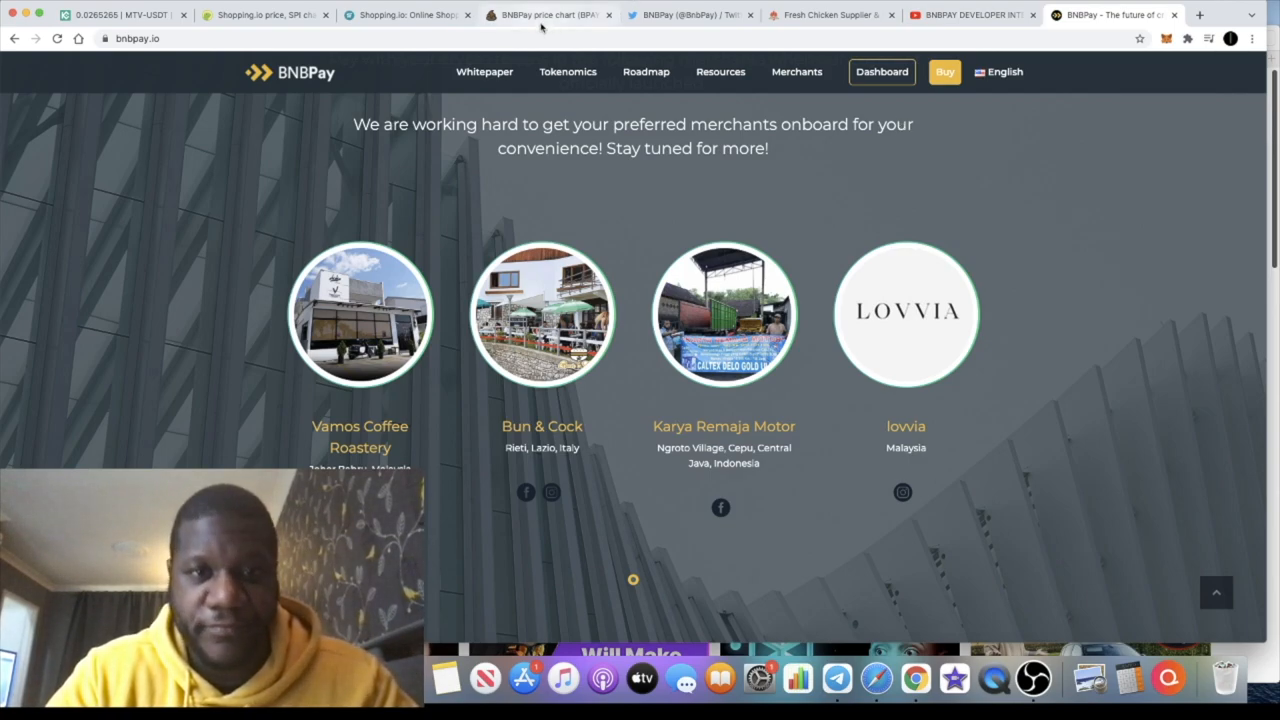
Briefly view the PooCoin BNBPay chart, then switch to Kee Song's website
click(547, 14)
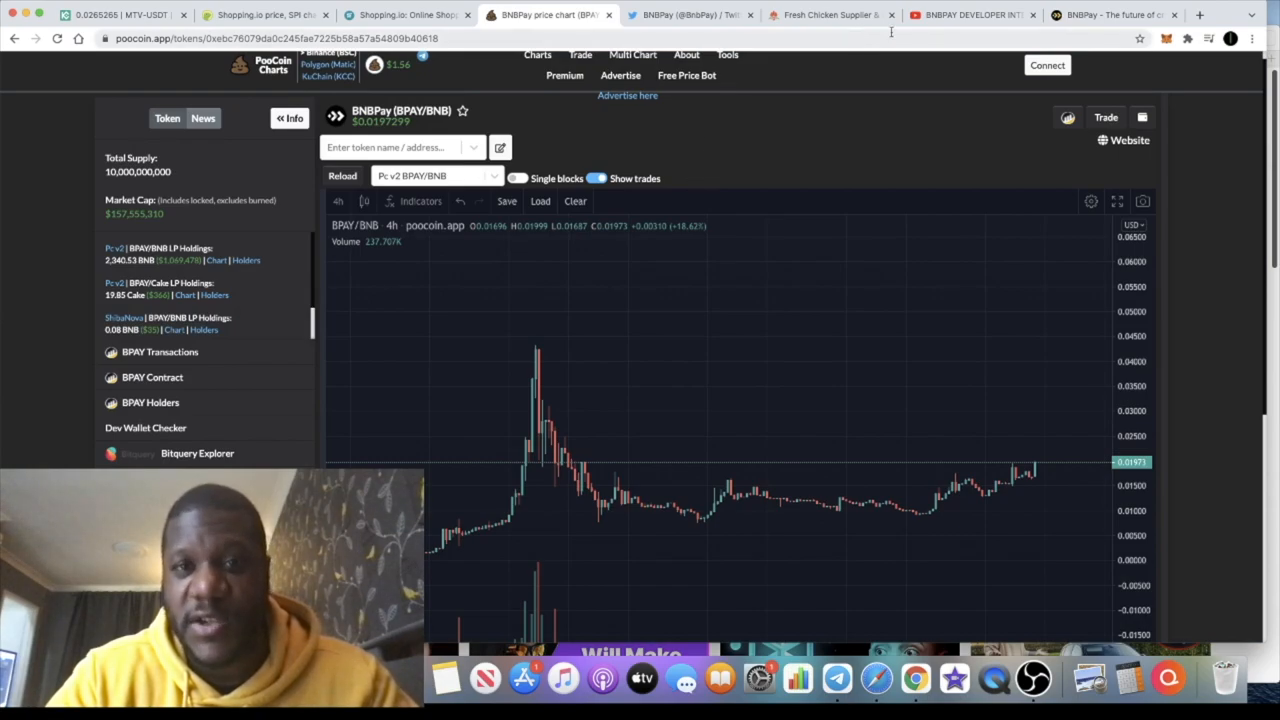
click(825, 14)
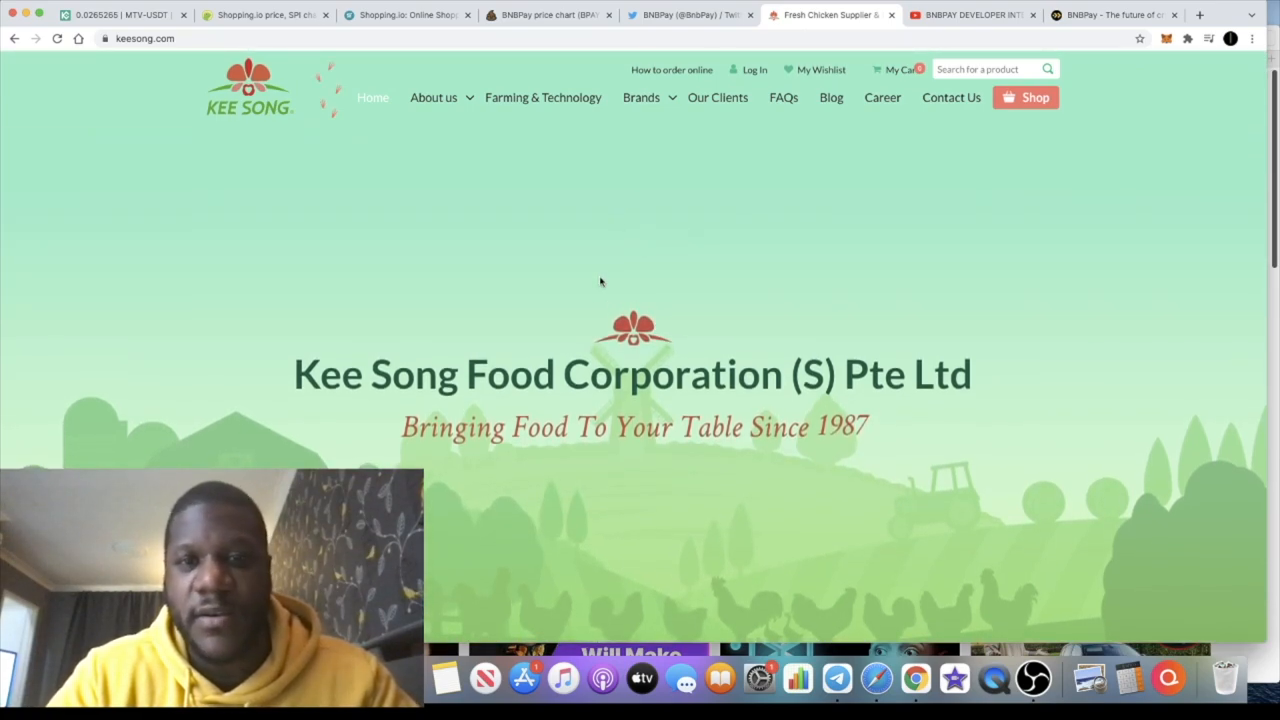
Scroll through keesong.com's farming story and best-selling chicken products
scroll(down, 3)
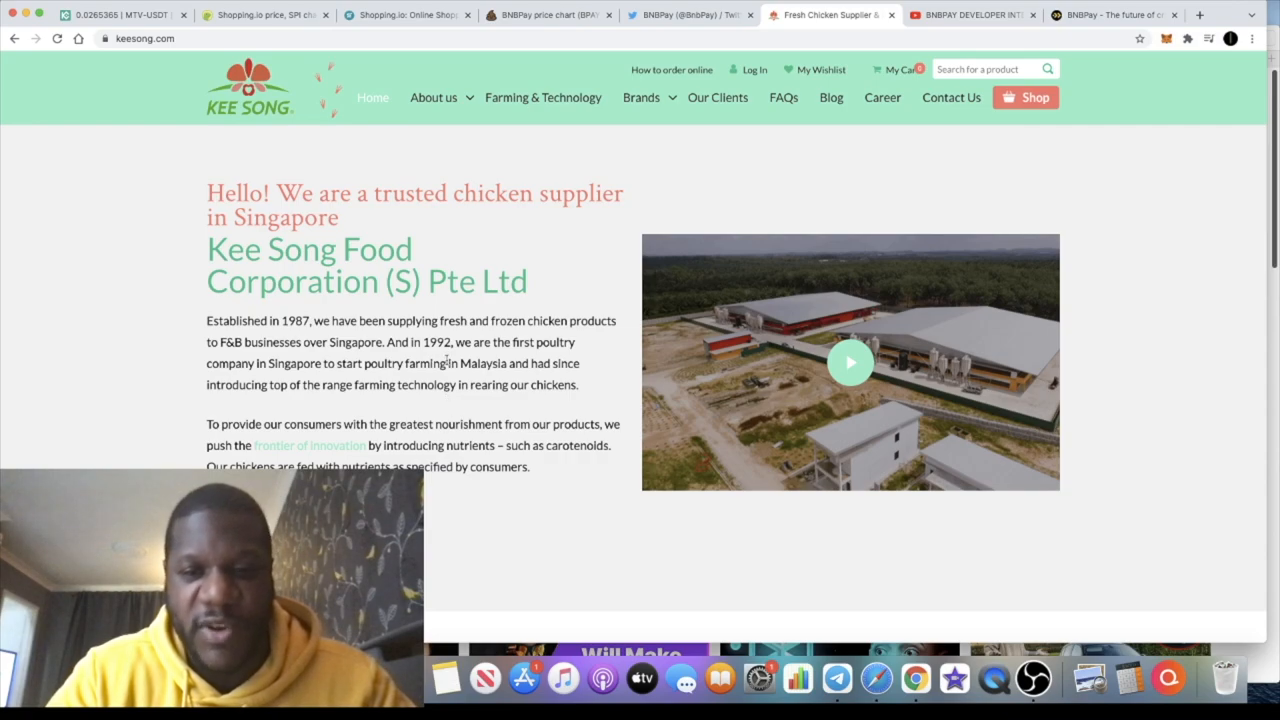
scroll(down, 3)
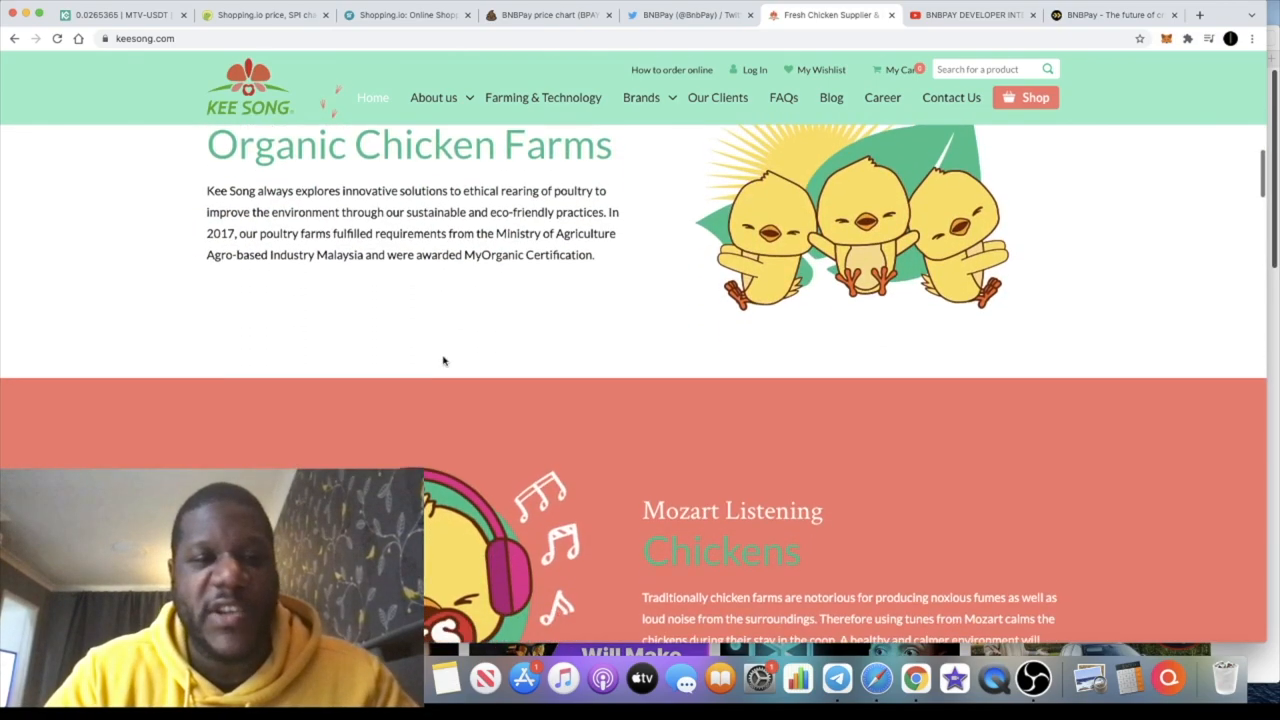
scroll(down, 3)
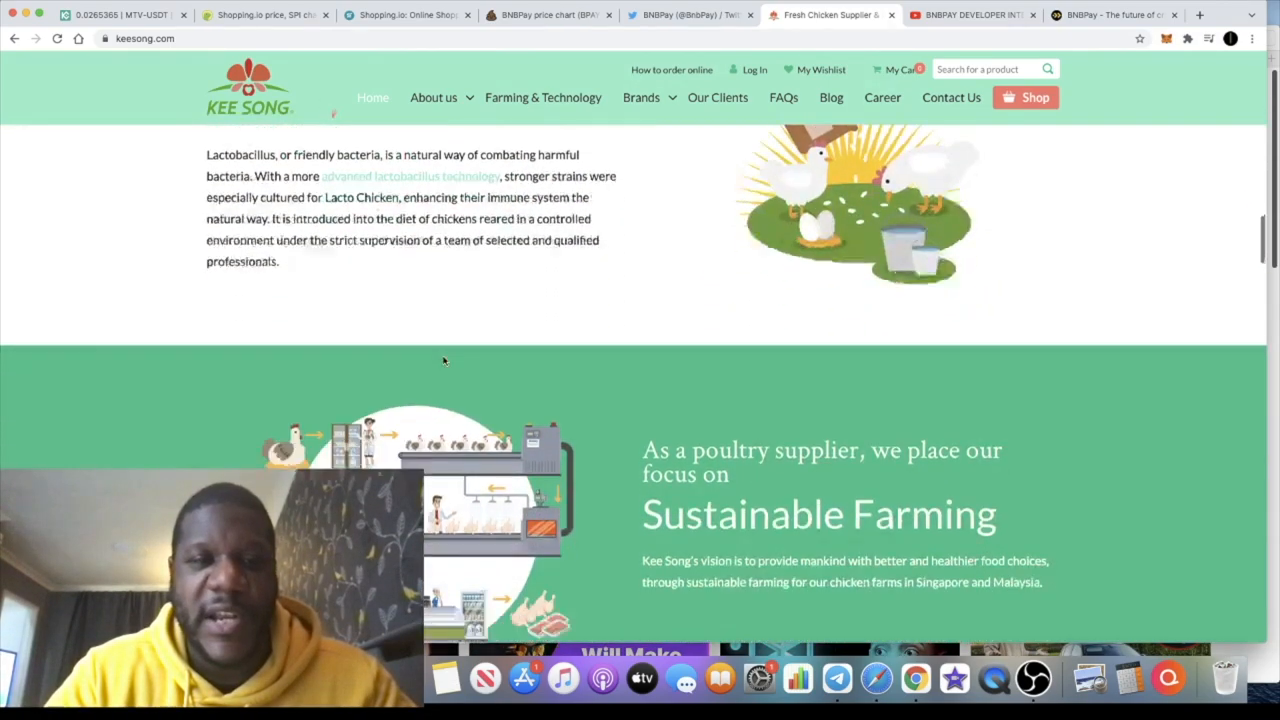
scroll(up, 3)
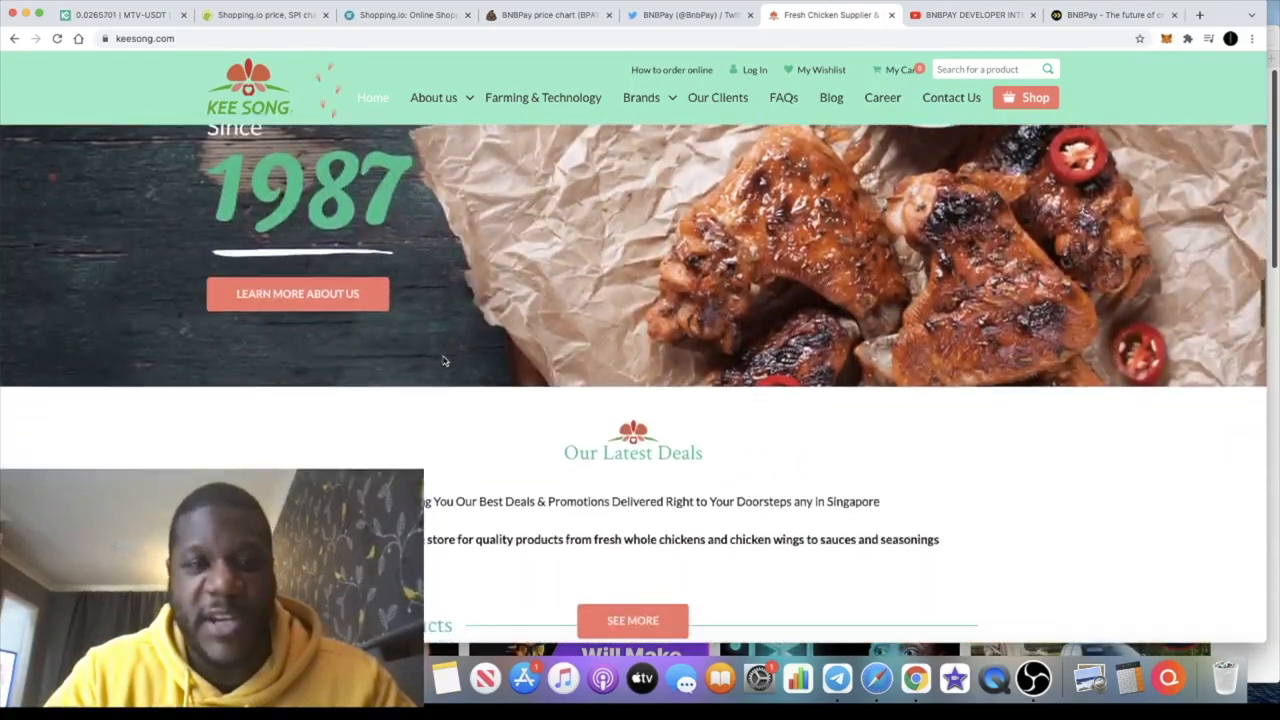
scroll(down, 3)
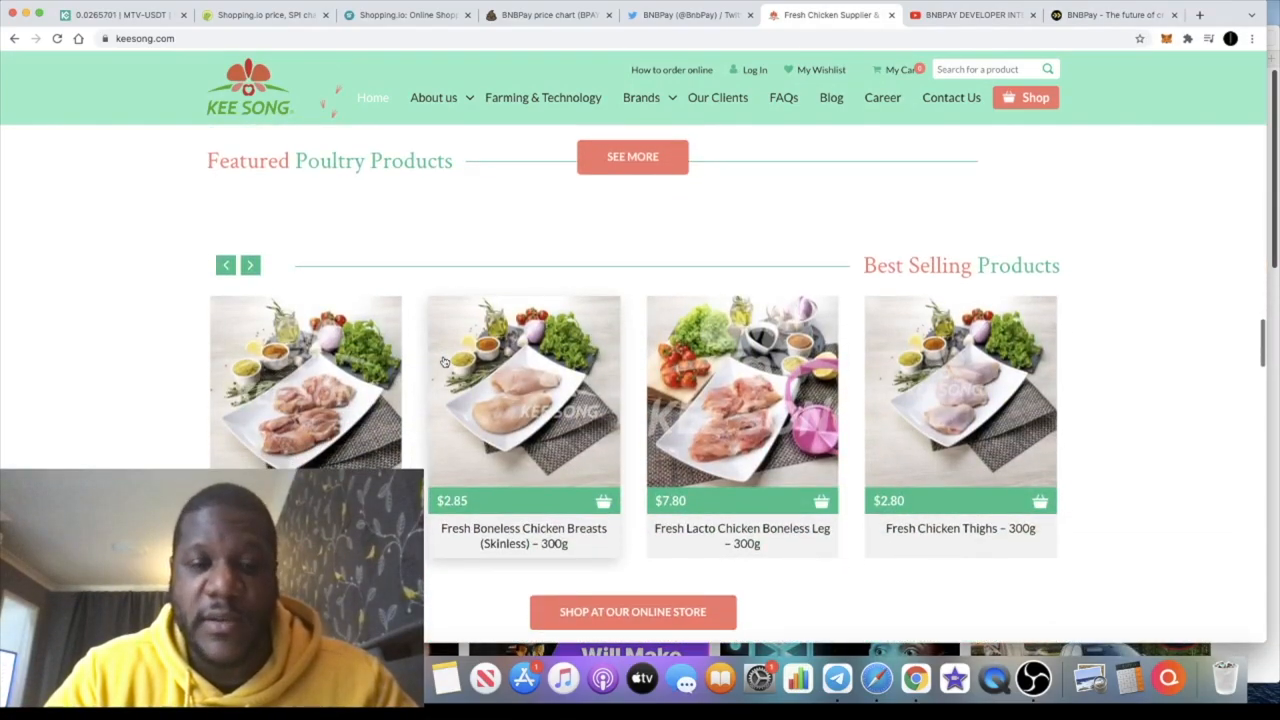
scroll(up, 3)
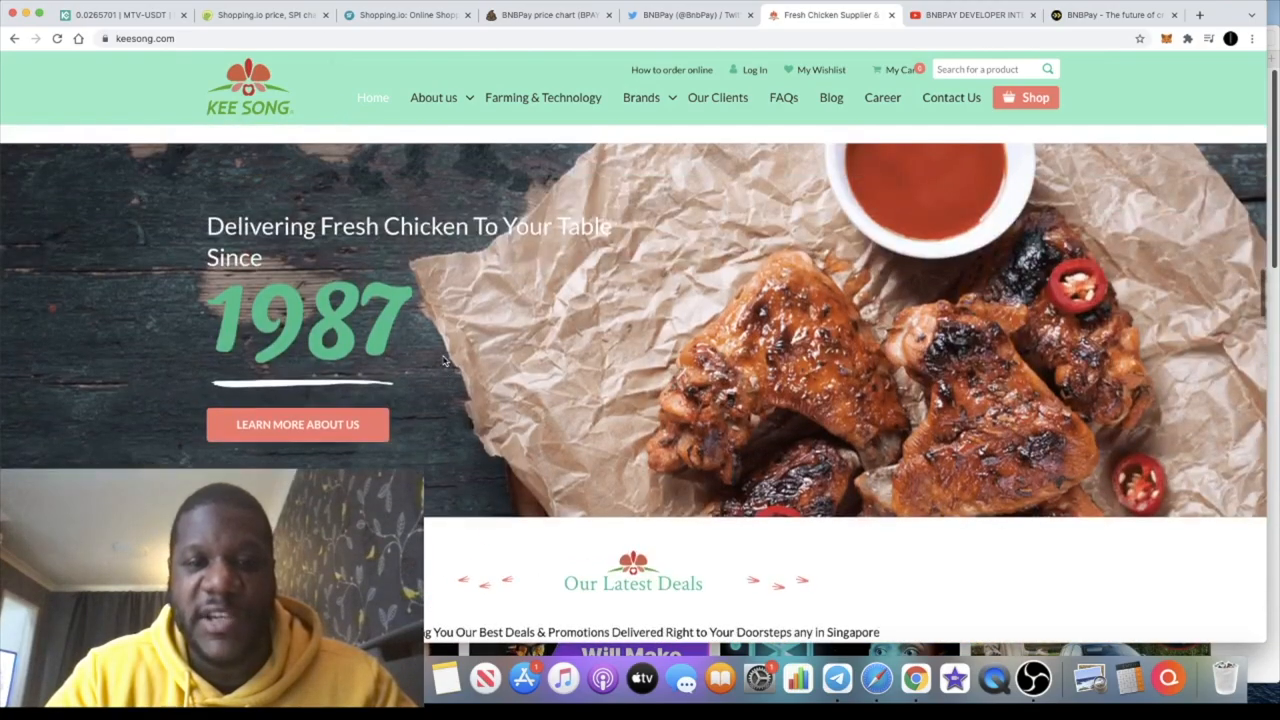
scroll(down, 3)
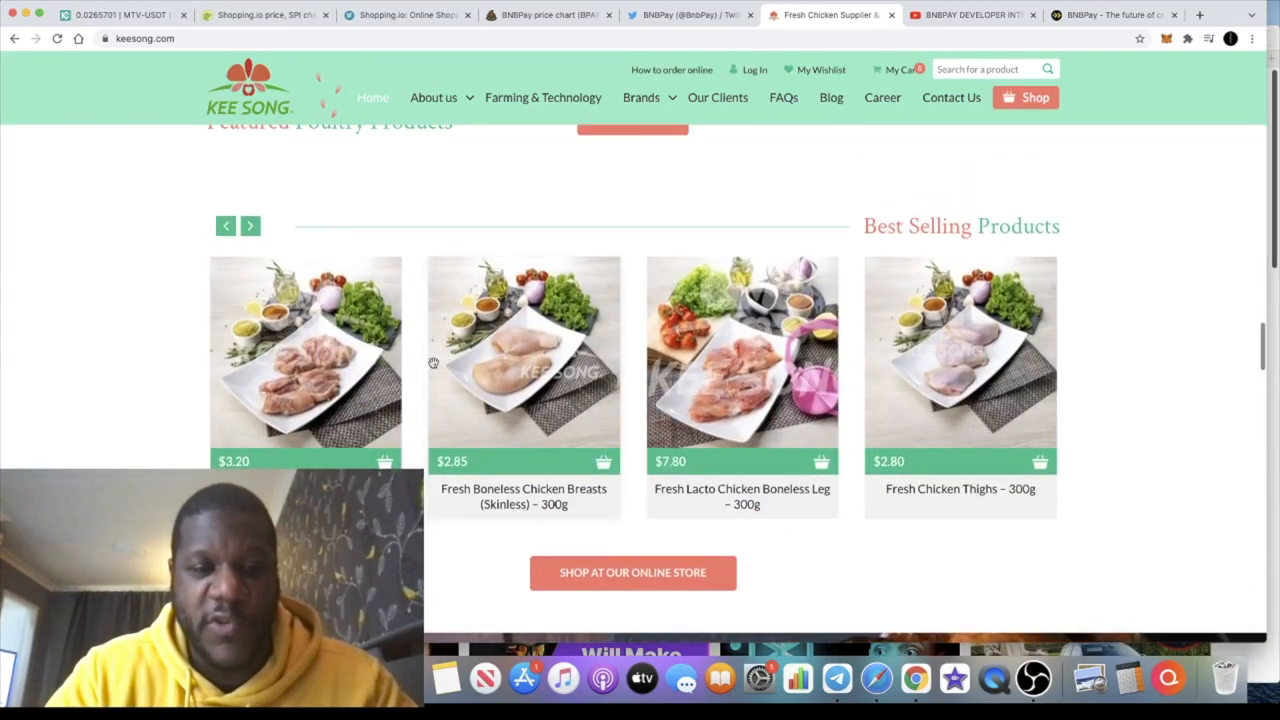
scroll(up, 3)
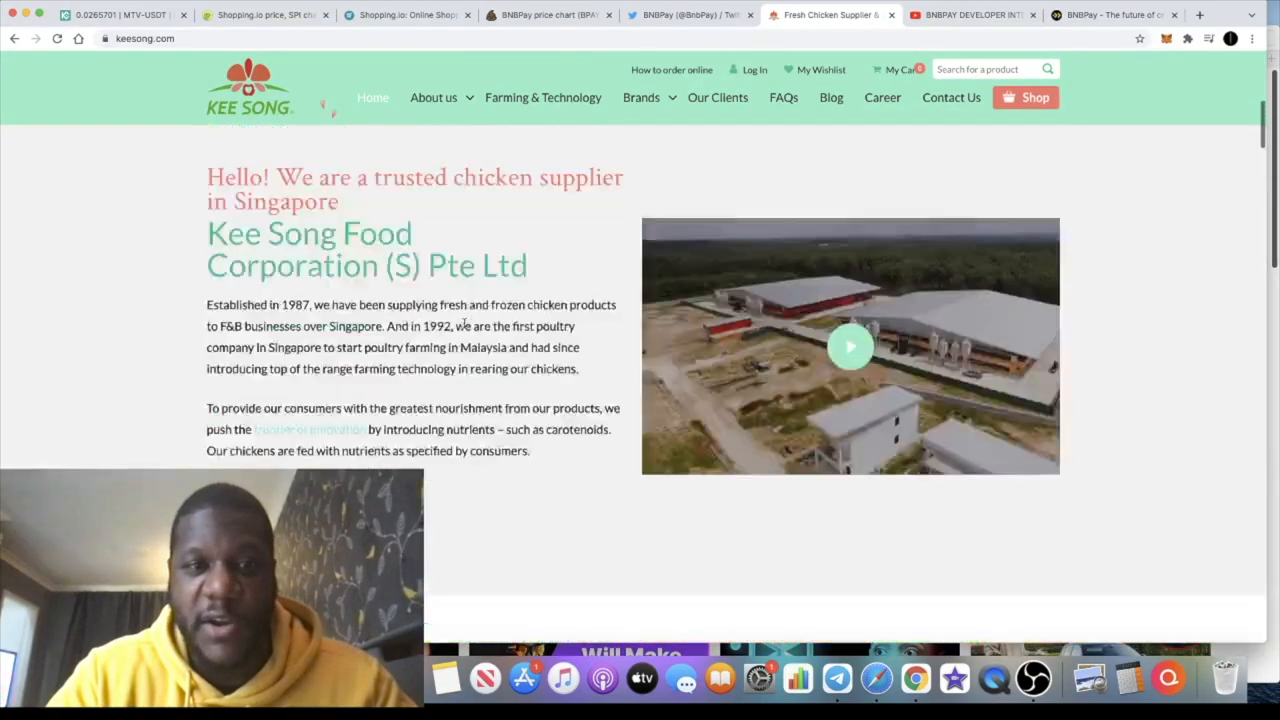
scroll(down, 3)
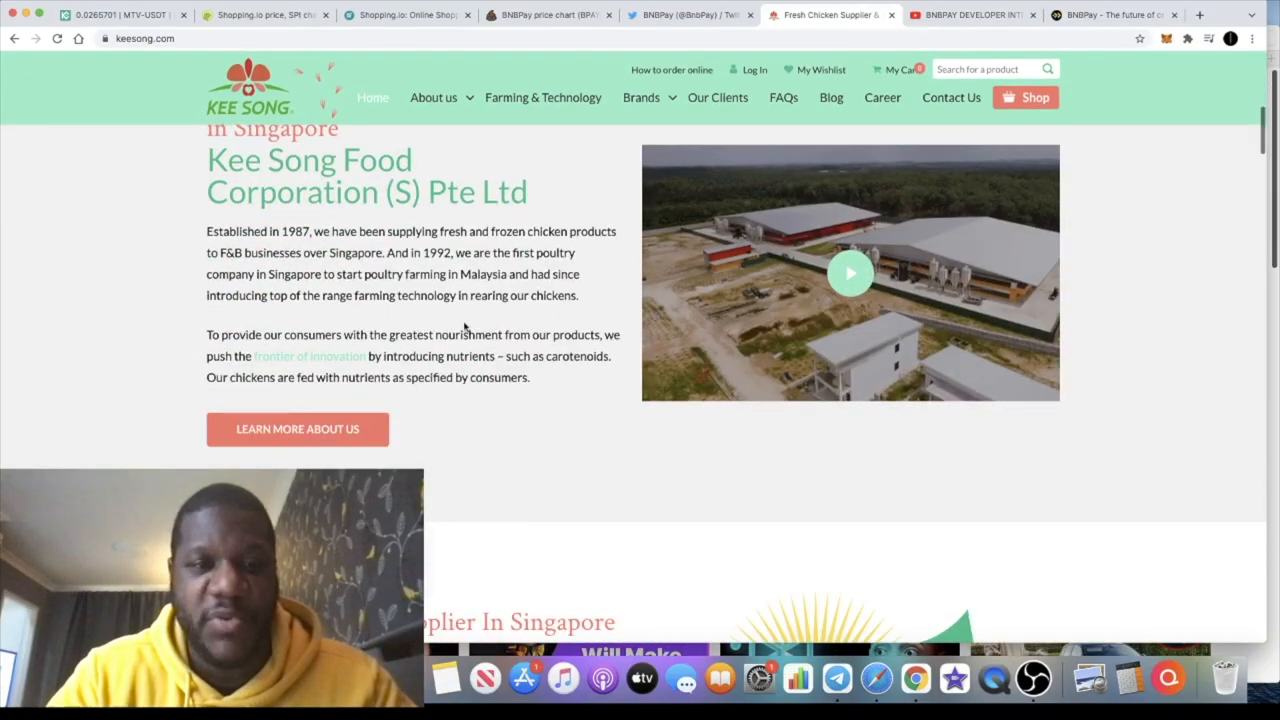
scroll(up, 3)
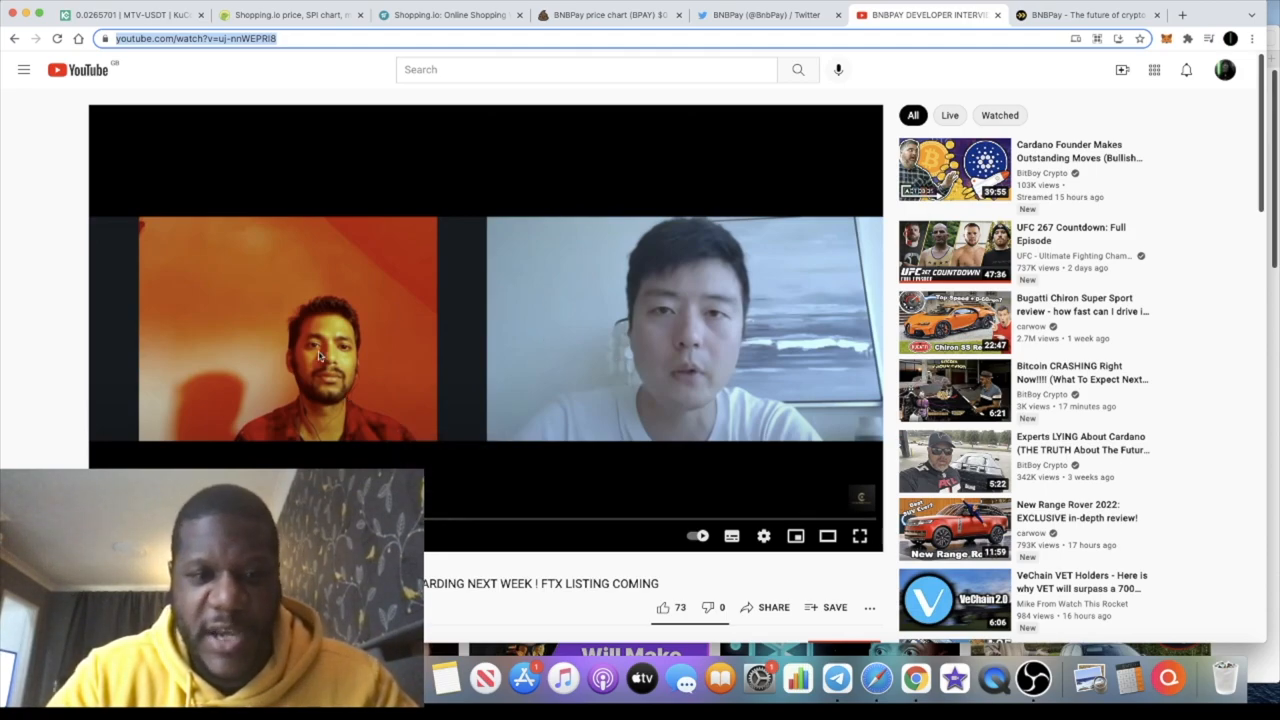
mouse_move(420, 337)
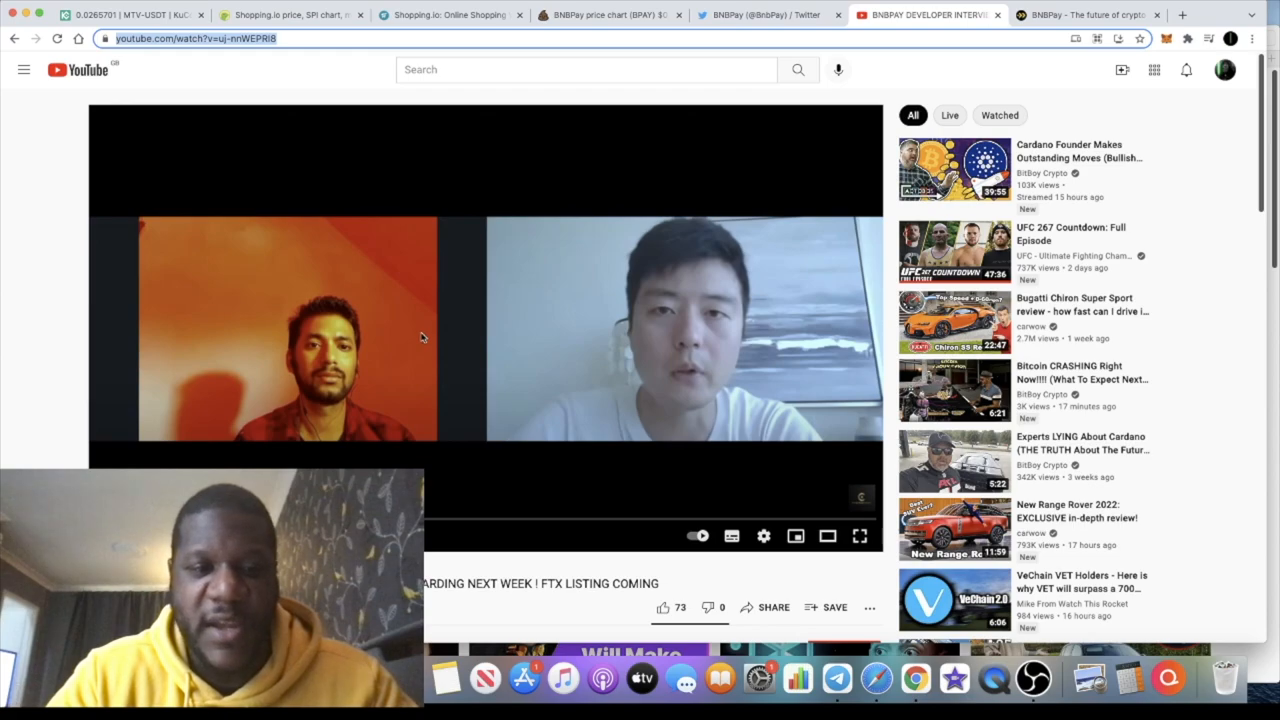
Scroll to read the BNBPay developer interview's title and description, then back up
scroll(down, 3)
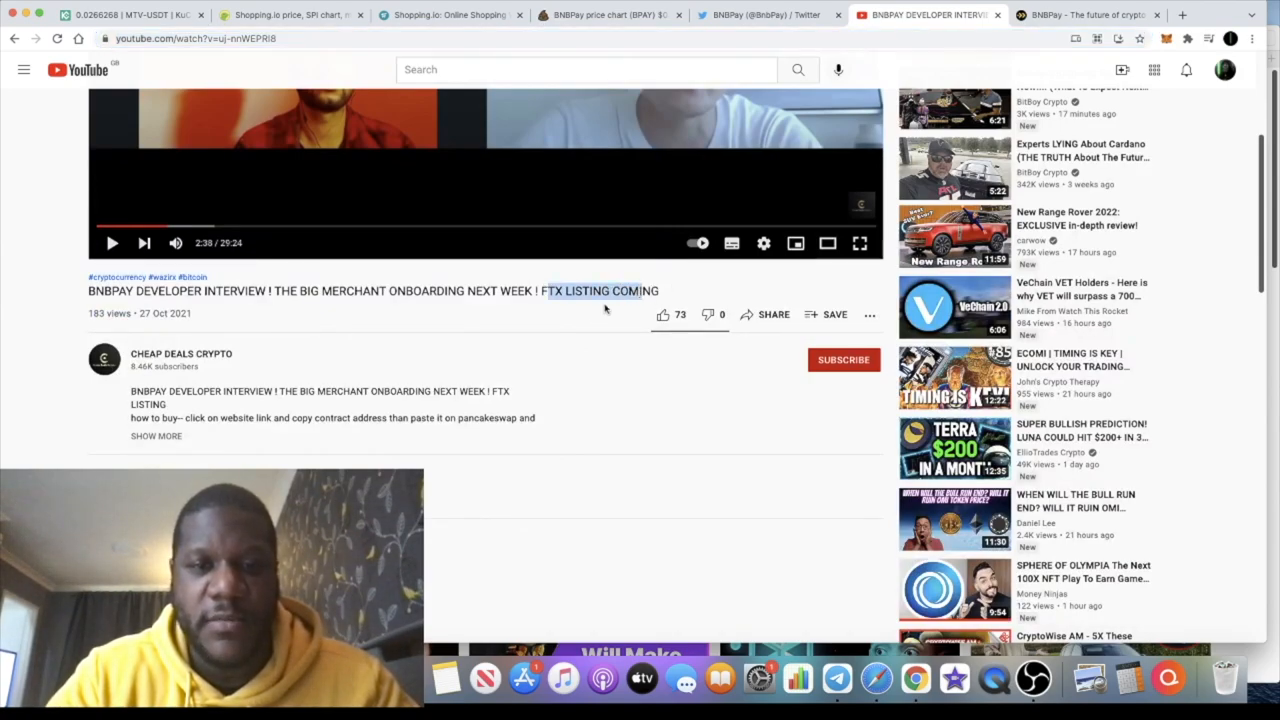
scroll(up, 3)
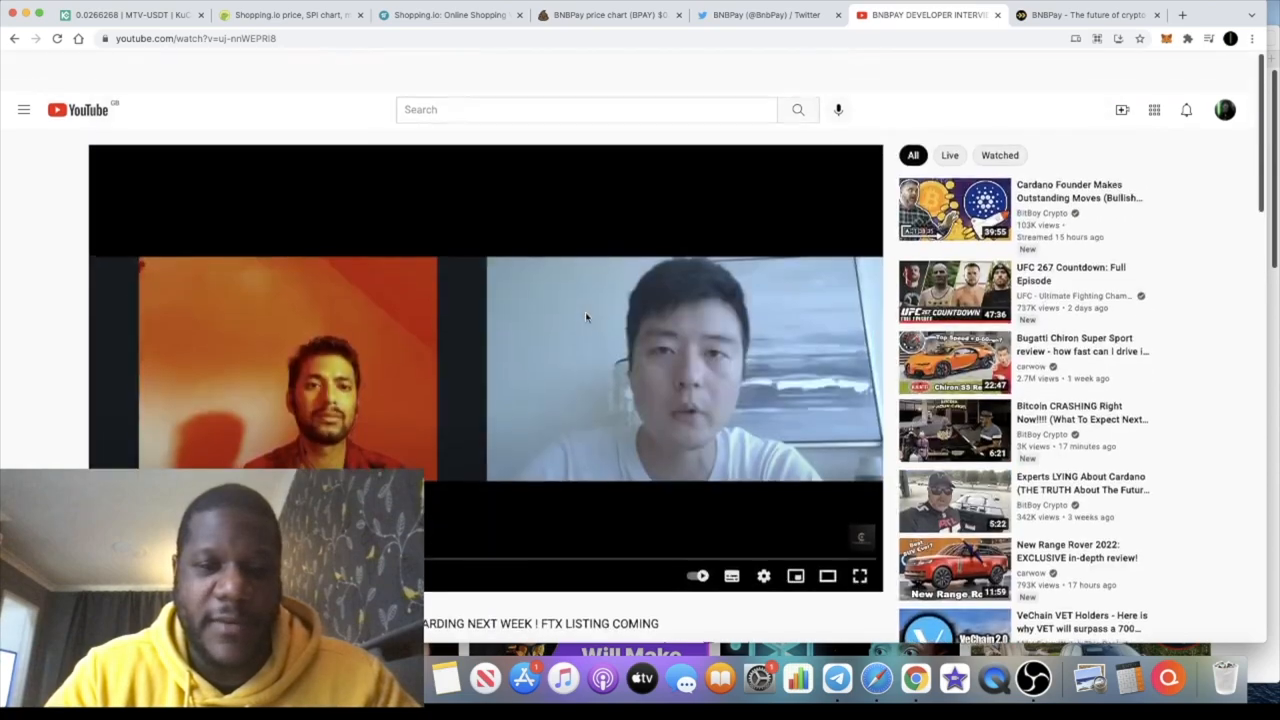